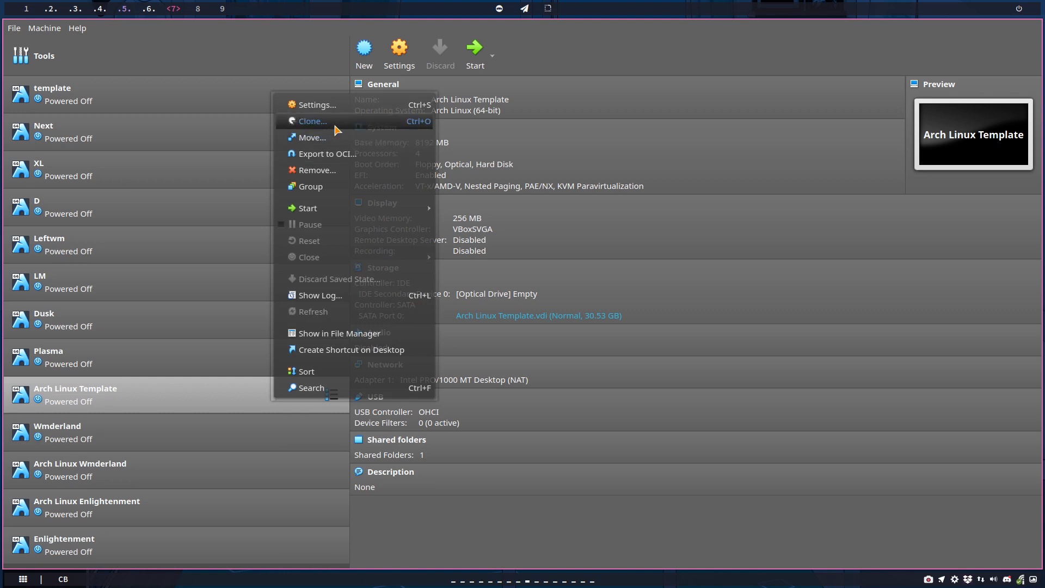
# Full-clone the Arch Linux Template VM under the name 'Arch Linux Refind'.
pyautogui.click(312, 121)
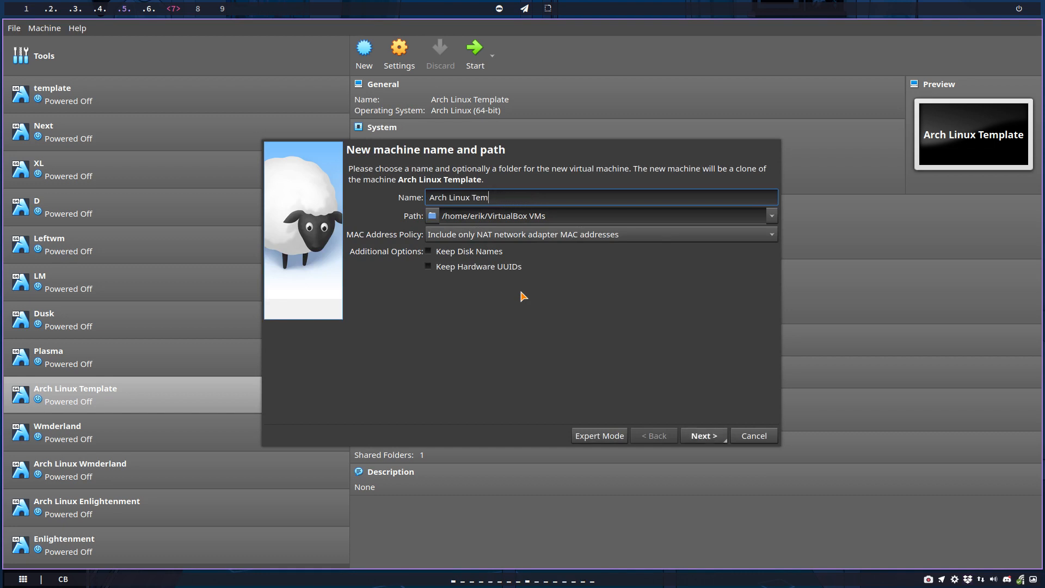
pyautogui.press('BackSpace')
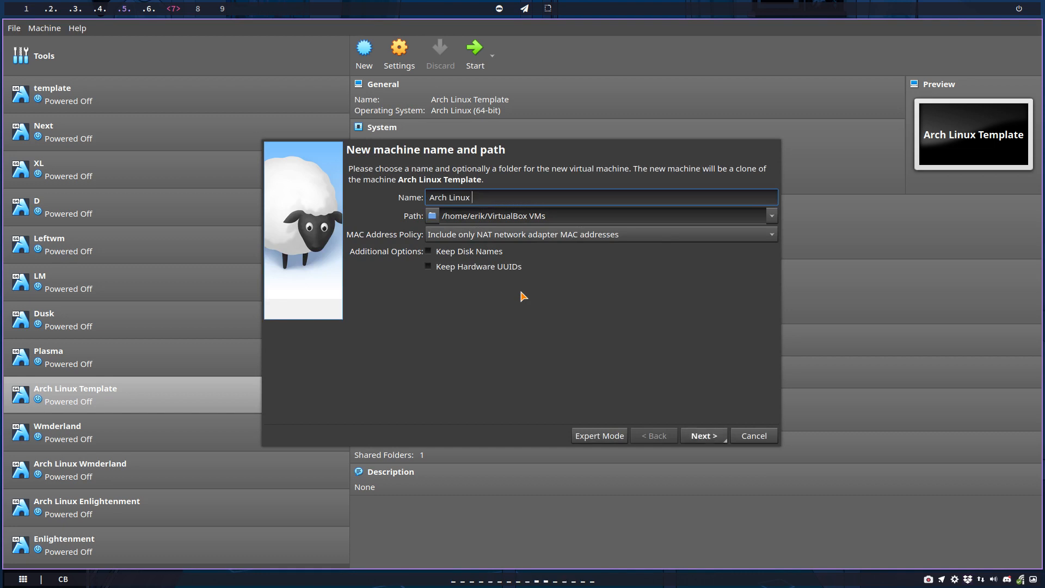
pyautogui.click(702, 436)
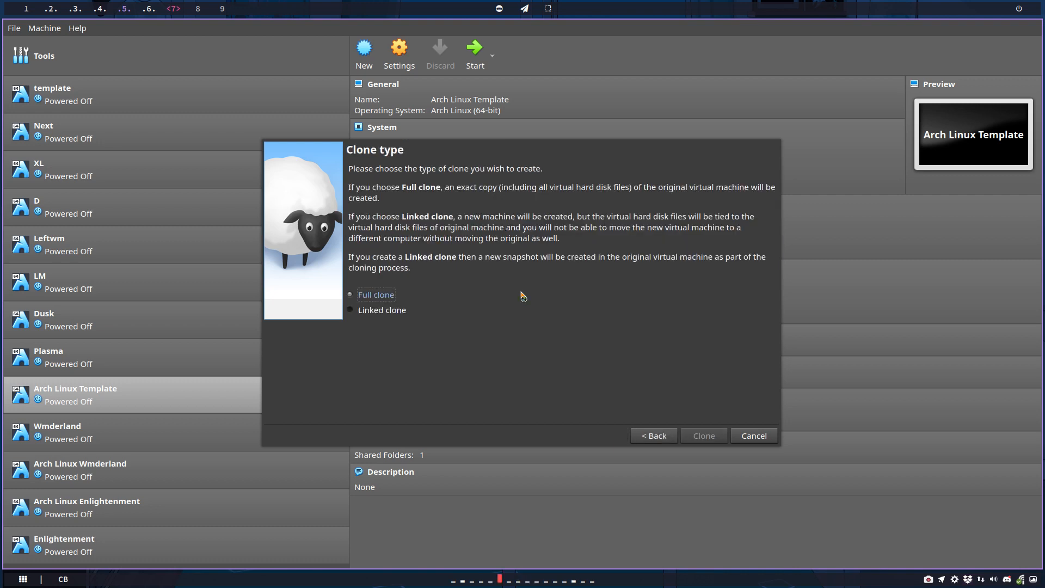
pyautogui.click(704, 435)
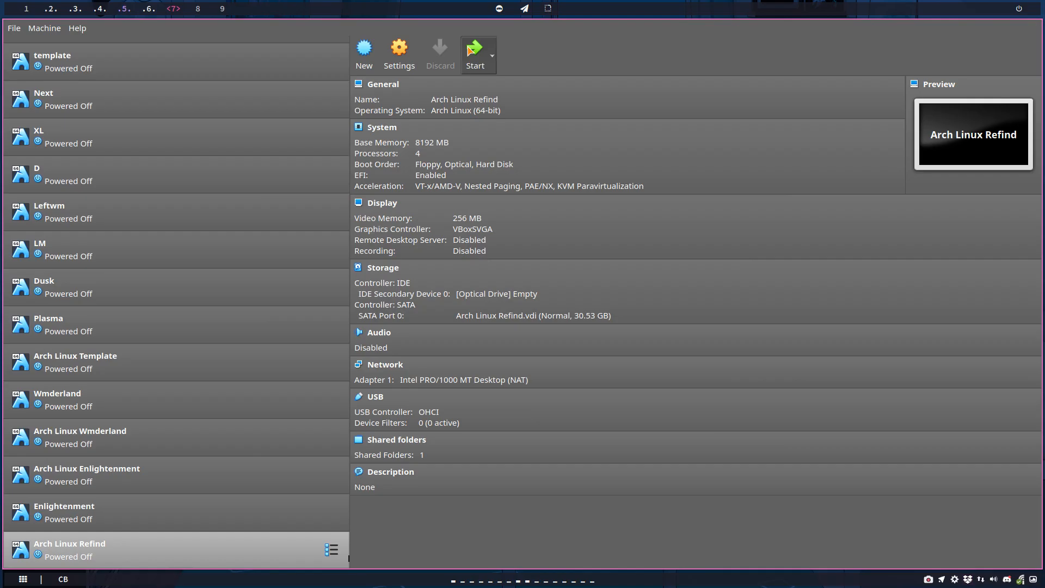
# Start the Arch Linux Refind VM, log in, and install refind via pacman.
pyautogui.click(475, 47)
pyautogui.write('sudo refi')
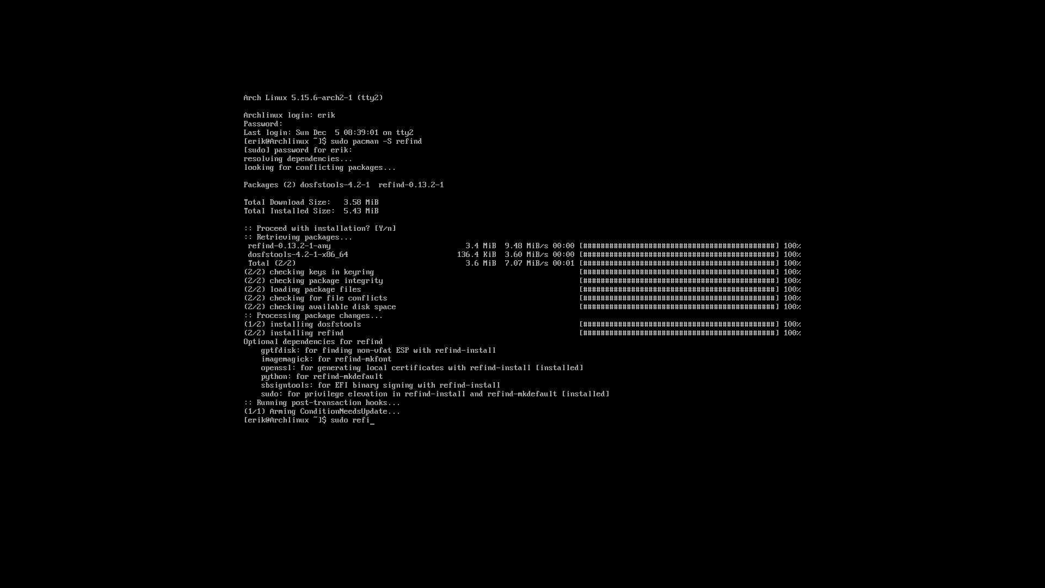
# Run sudo refind-install, then list /boot/efi/EFI and enter its refind folder.
pyautogui.write('nd-install')
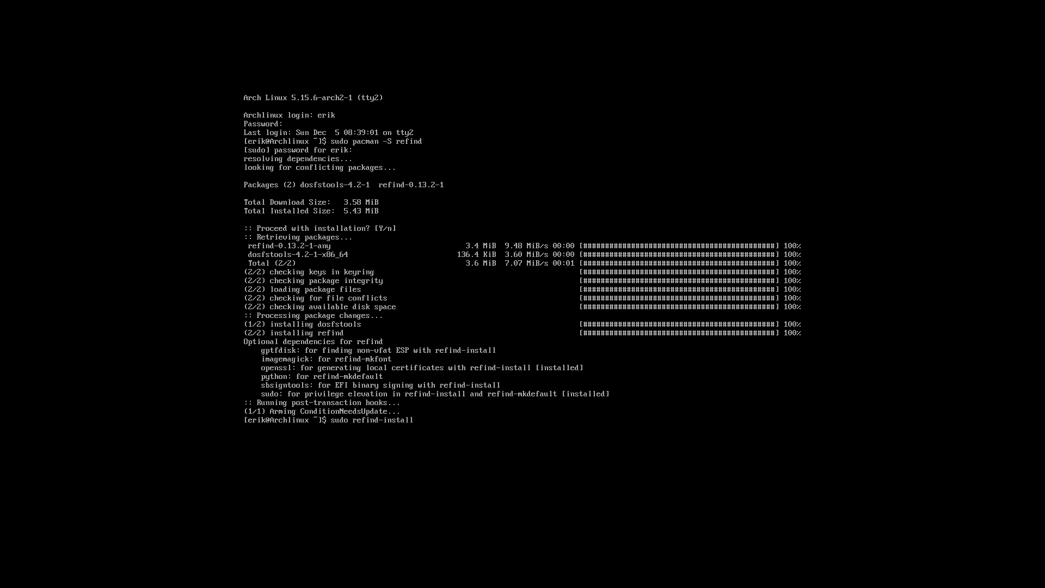
pyautogui.press('Return')
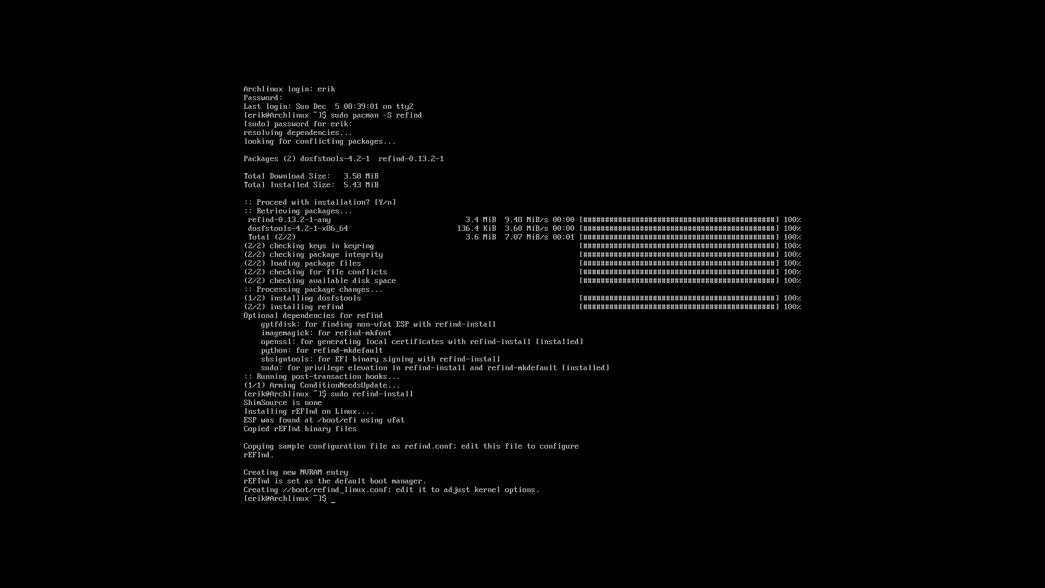
pyautogui.write('d')
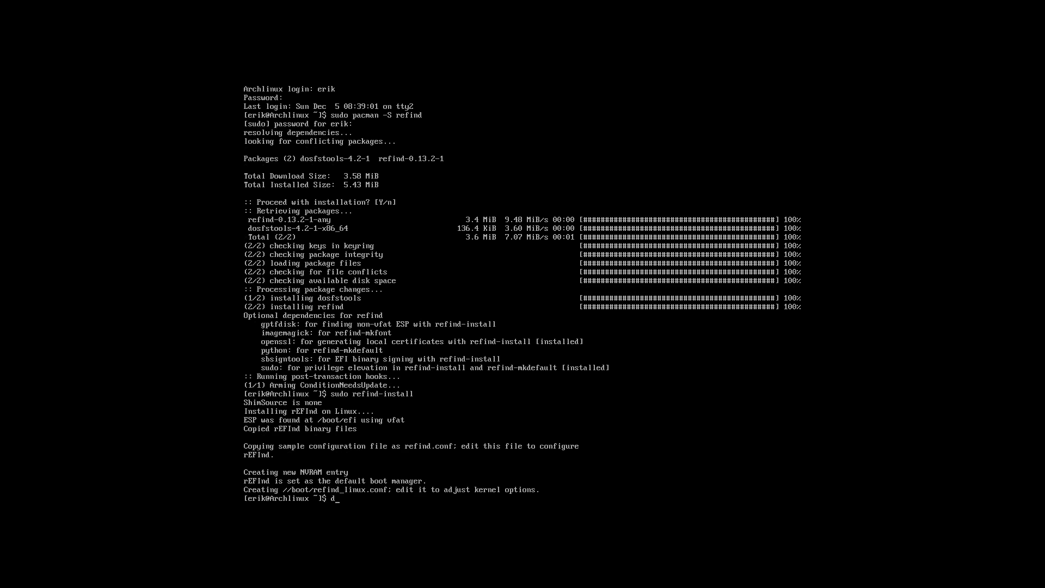
pyautogui.write('cd /boot/efi/EFI/')
pyautogui.write('ls')
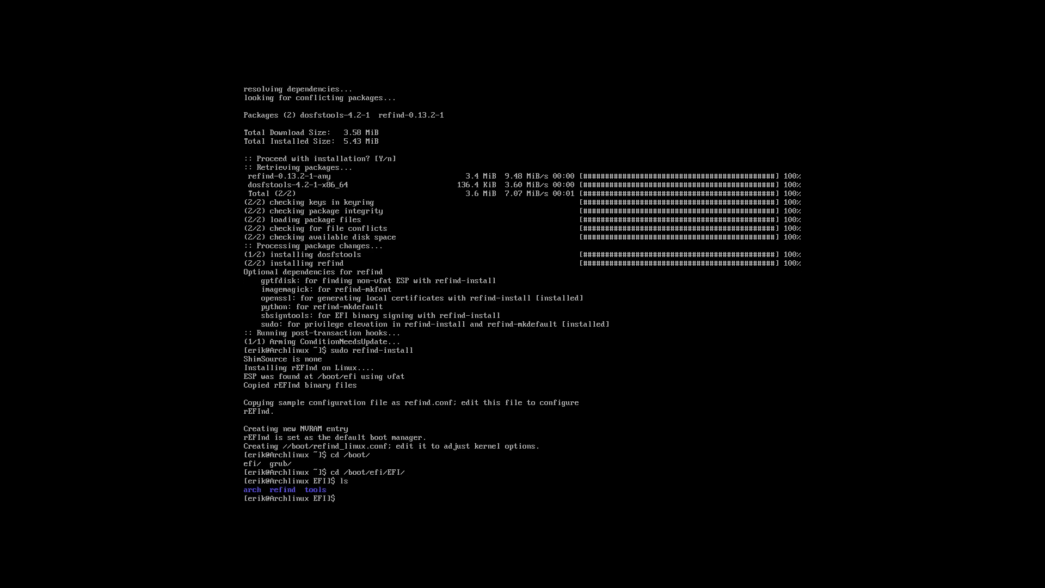
pyautogui.write('cd refind/')
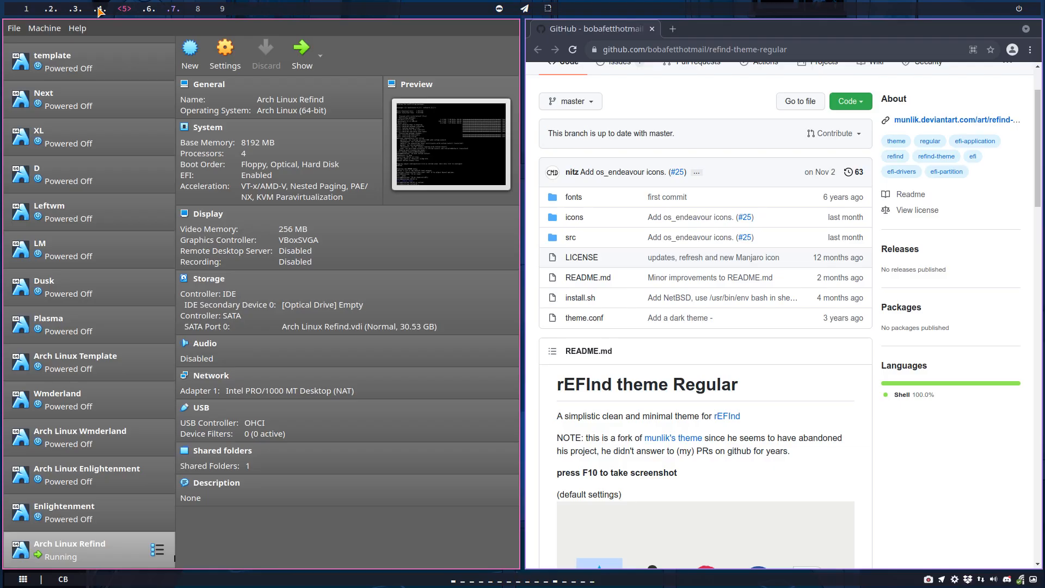
# Focus the VM console and cd into the refind/ folder.
pyautogui.click(48, 8)
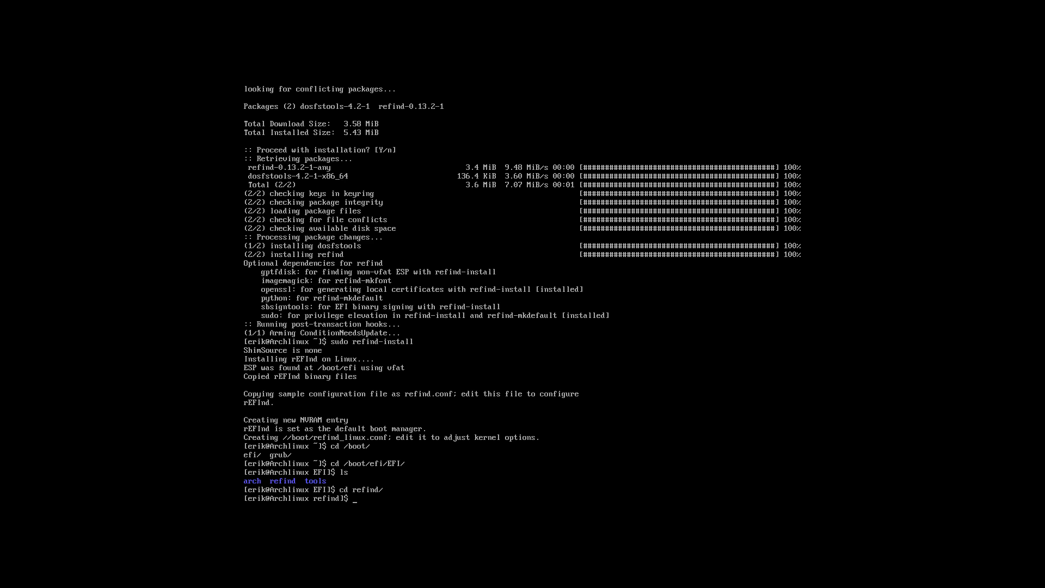
# Log in again on tty2 to get a fresh home-directory shell.
pyautogui.write('s')
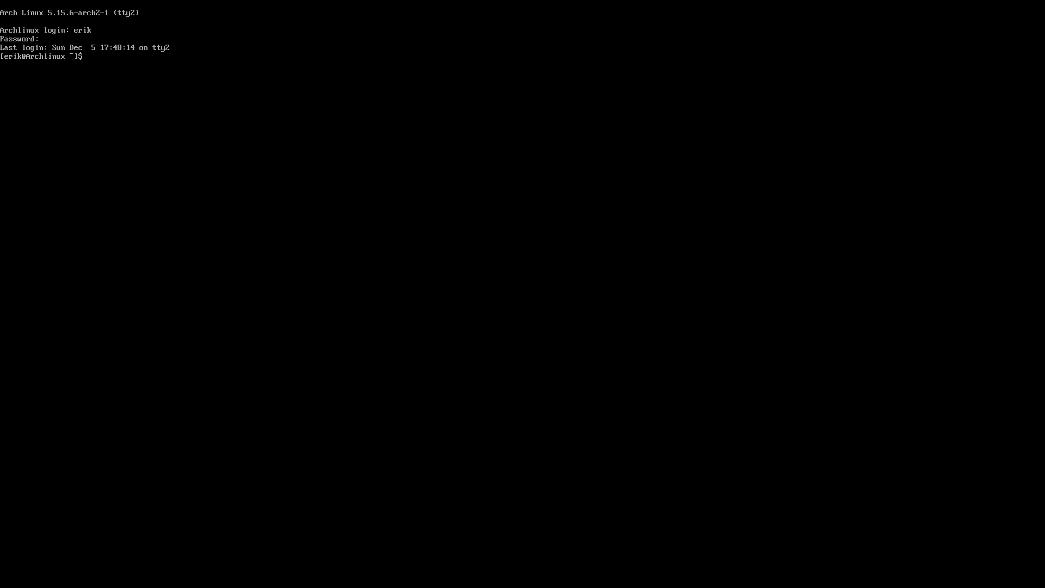
# Edit /etc/default/grub in nano, changing GRUB_TIMEOUT from 5 to 0, and save.
pyautogui.write('sudo')
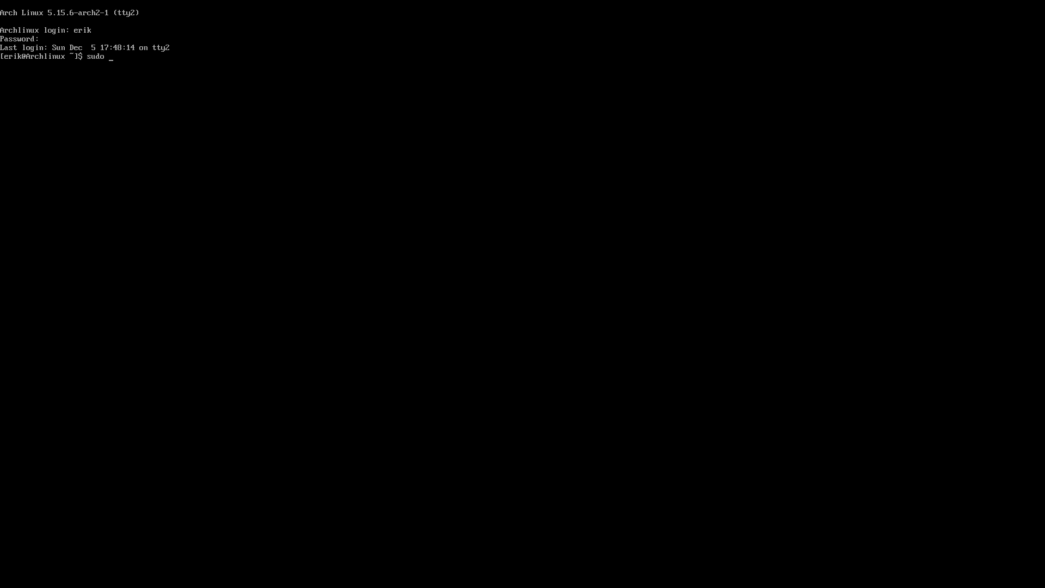
pyautogui.write('nano')
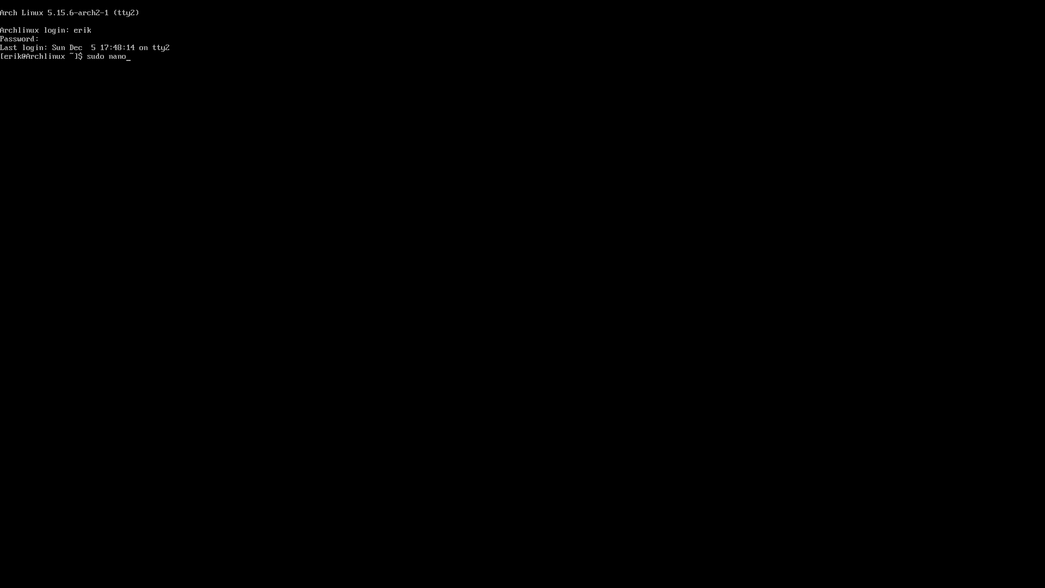
pyautogui.write('/etc')
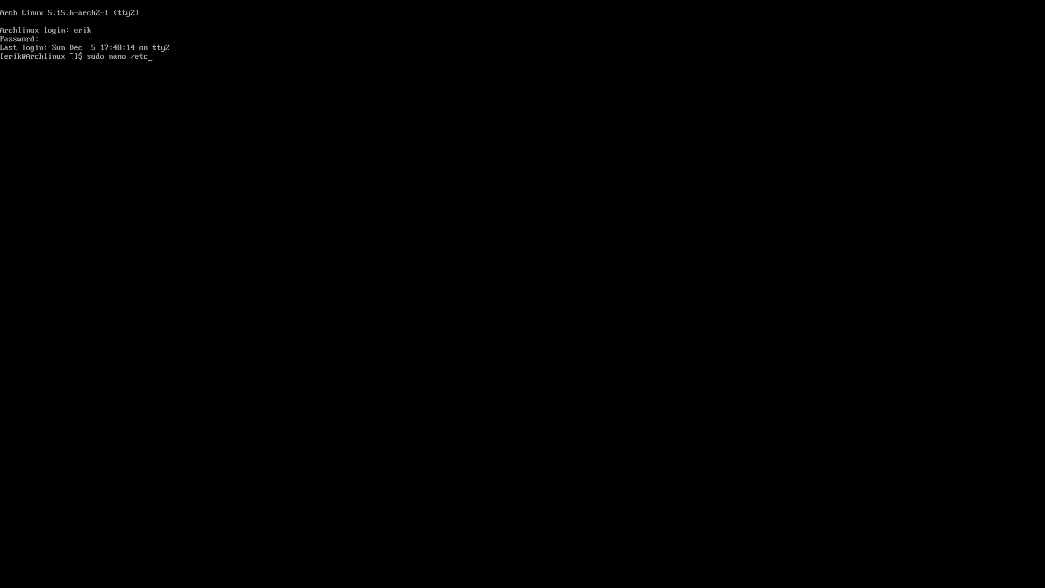
pyautogui.write('default/')
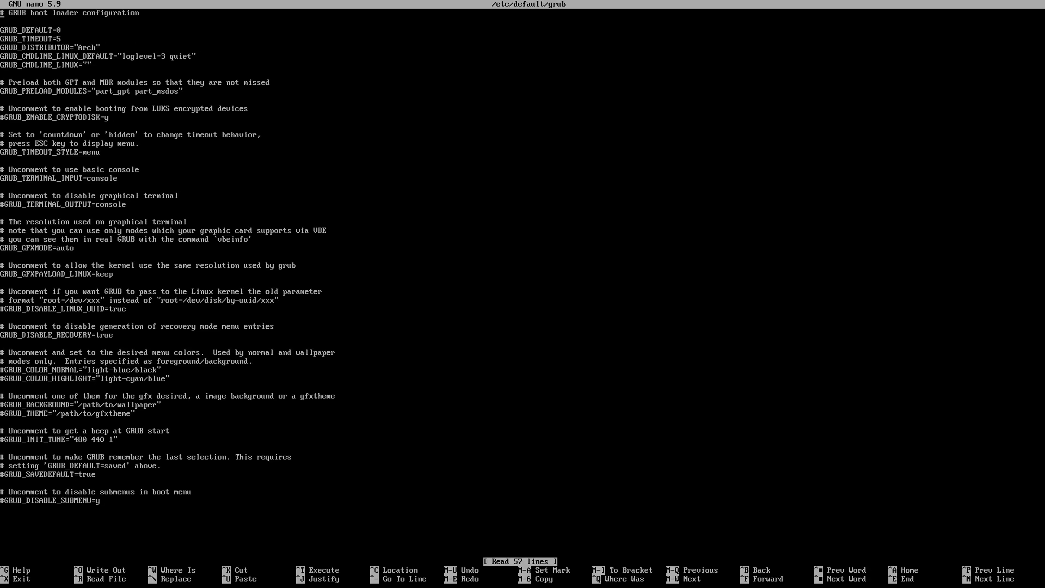
pyautogui.press('BackSpace')
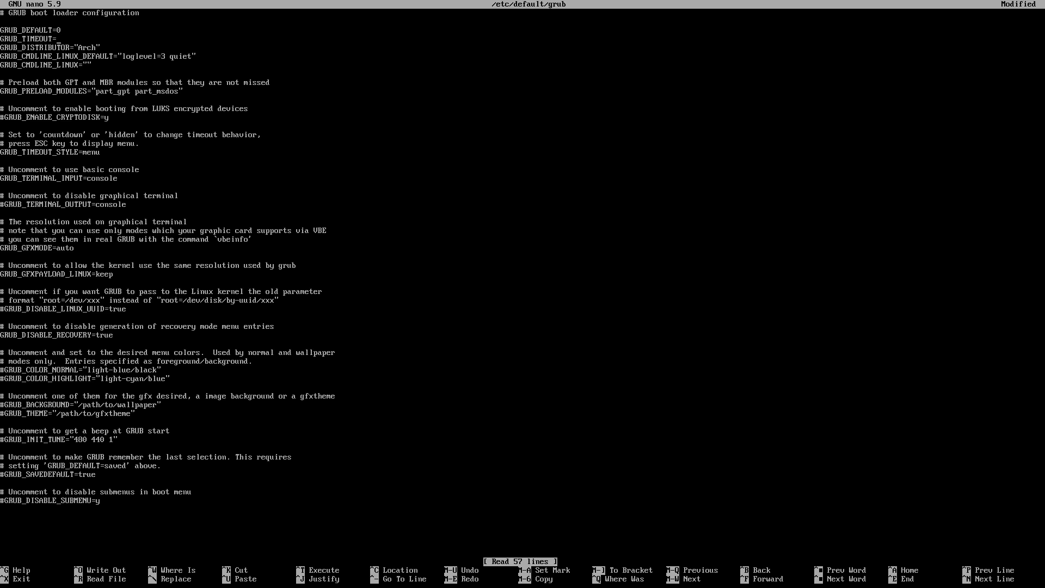
pyautogui.write('0')
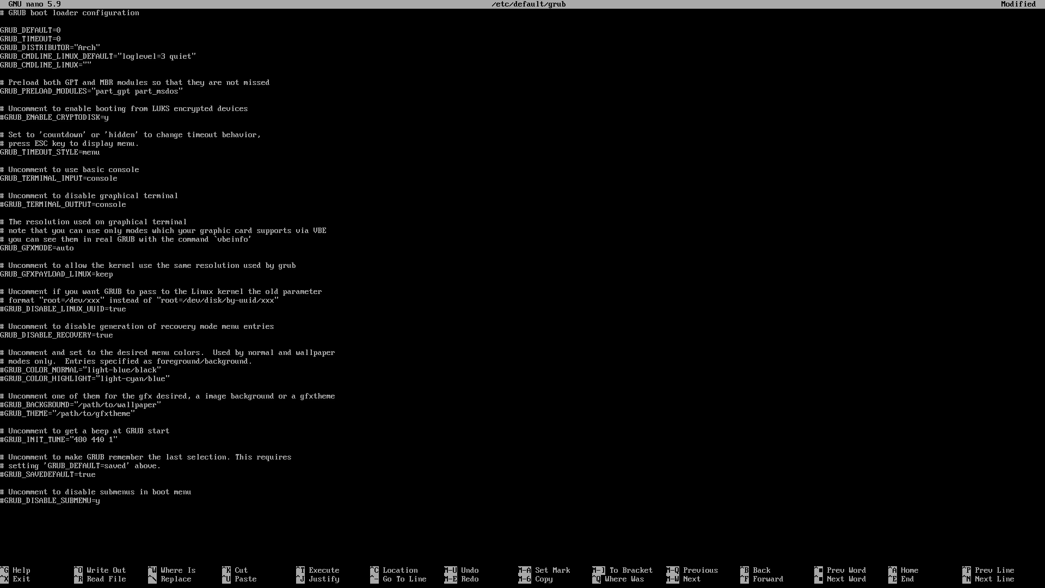
pyautogui.press('ctrl+o')
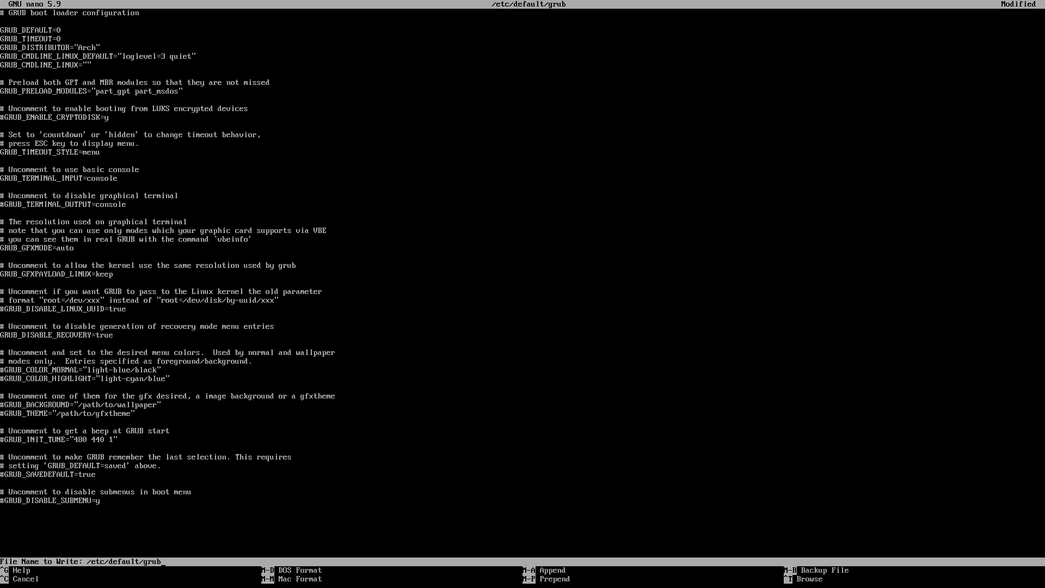
pyautogui.press('Enter')
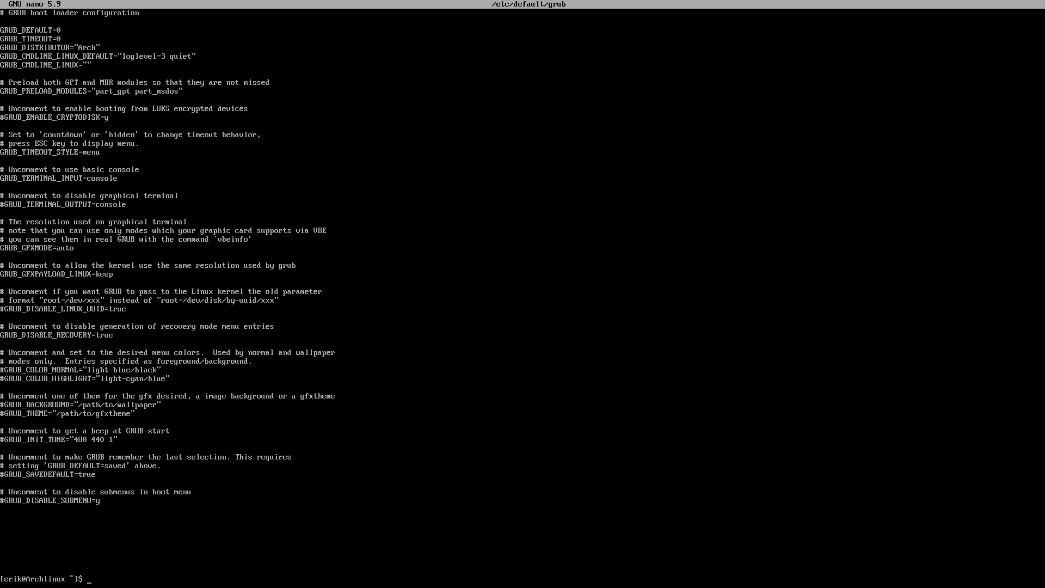
# Abandon a mistyped update-grub command and clear the command line.
pyautogui.write('upda')
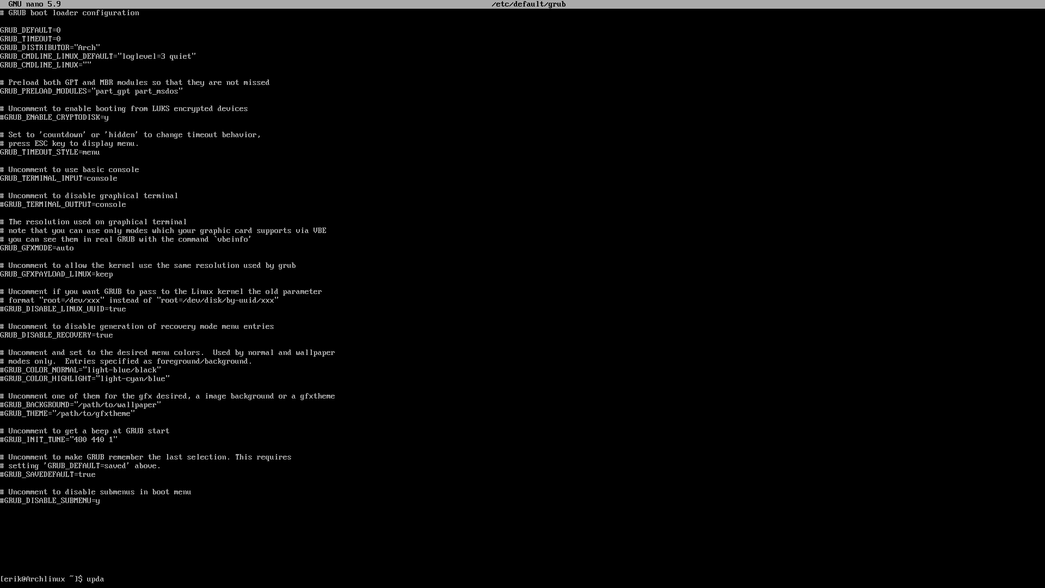
pyautogui.write('te-gr')
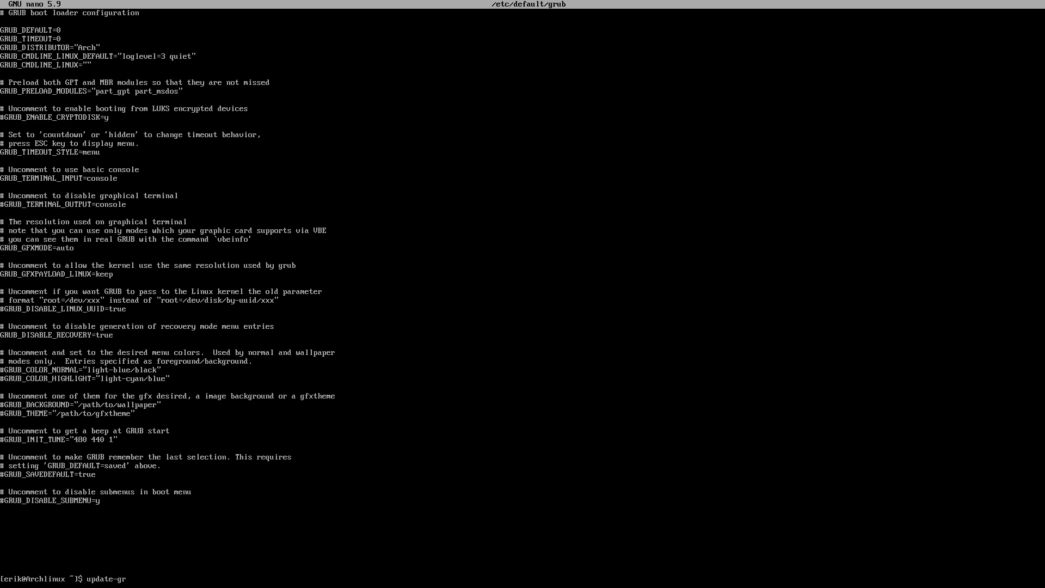
pyautogui.press('BackSpace')
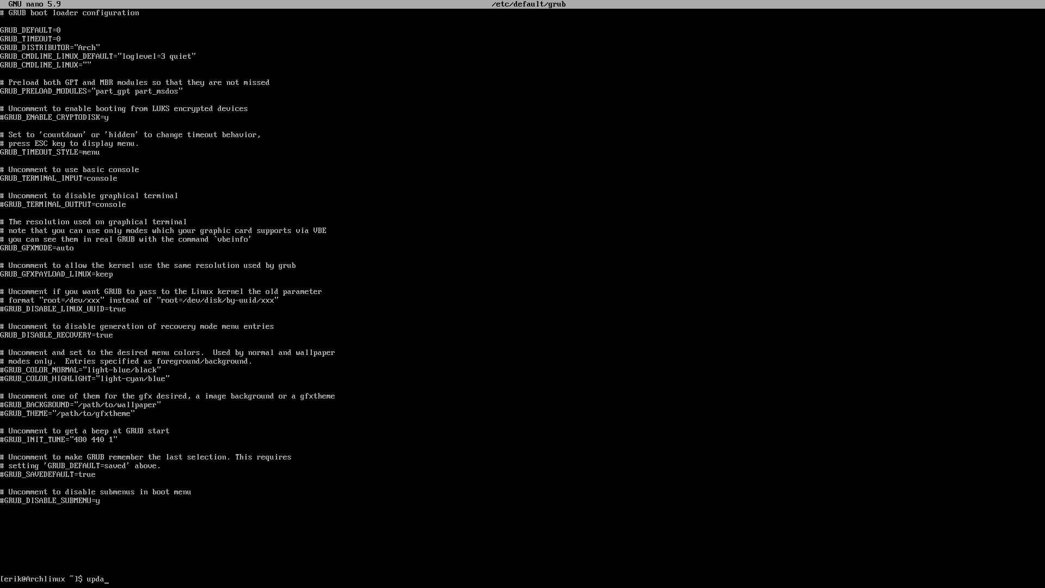
pyautogui.press('ctrl+u')
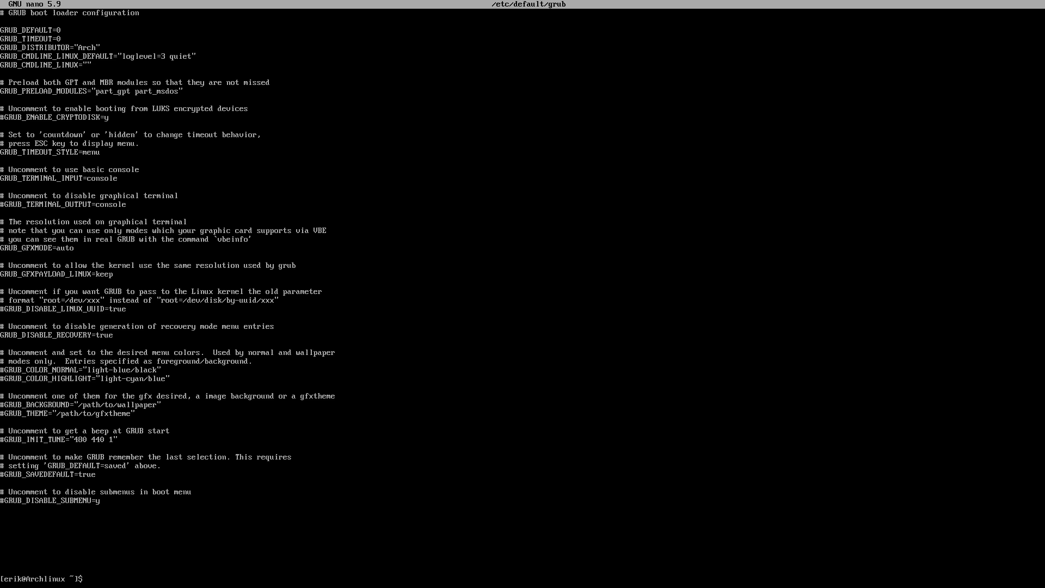
# Run sudo grub-mkconfig -o /boot/grub/grub.cfg, then reboot and log back in.
pyautogui.write('sudo')
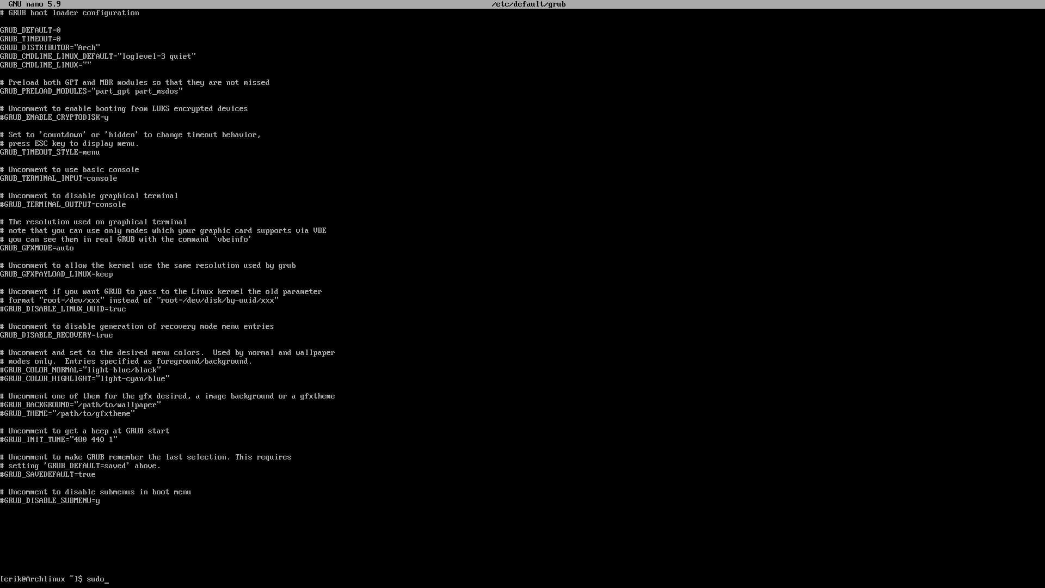
pyautogui.write('gr')
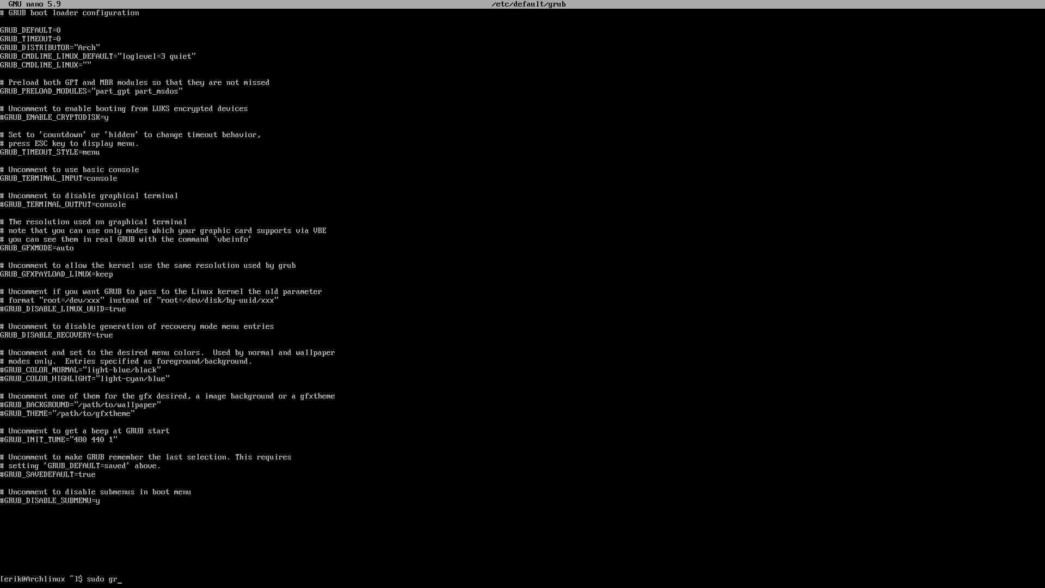
pyautogui.write('ub-mk')
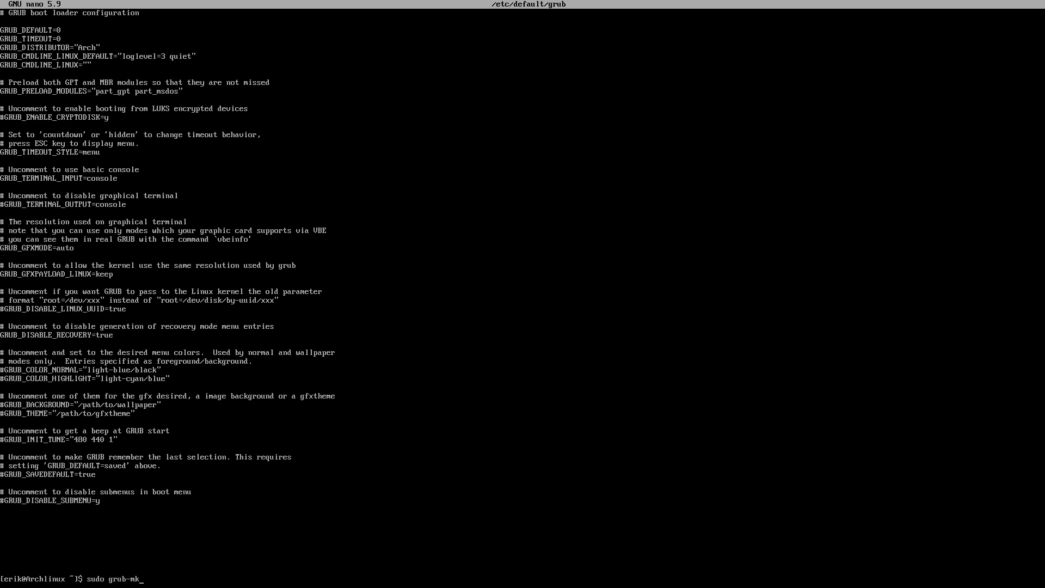
pyautogui.write('config')
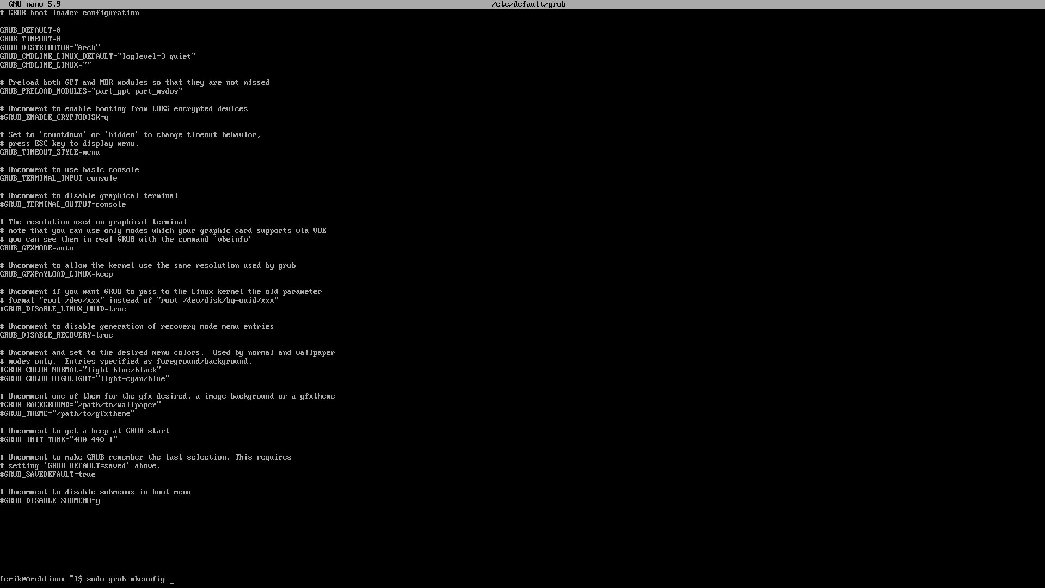
pyautogui.write('-o /boot')
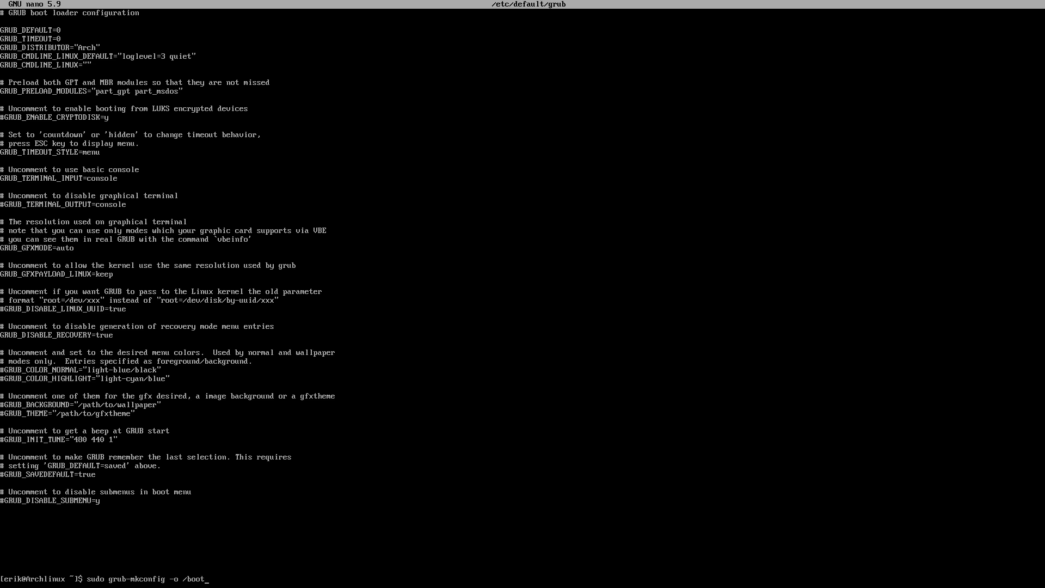
pyautogui.write('grub/grub.cfg')
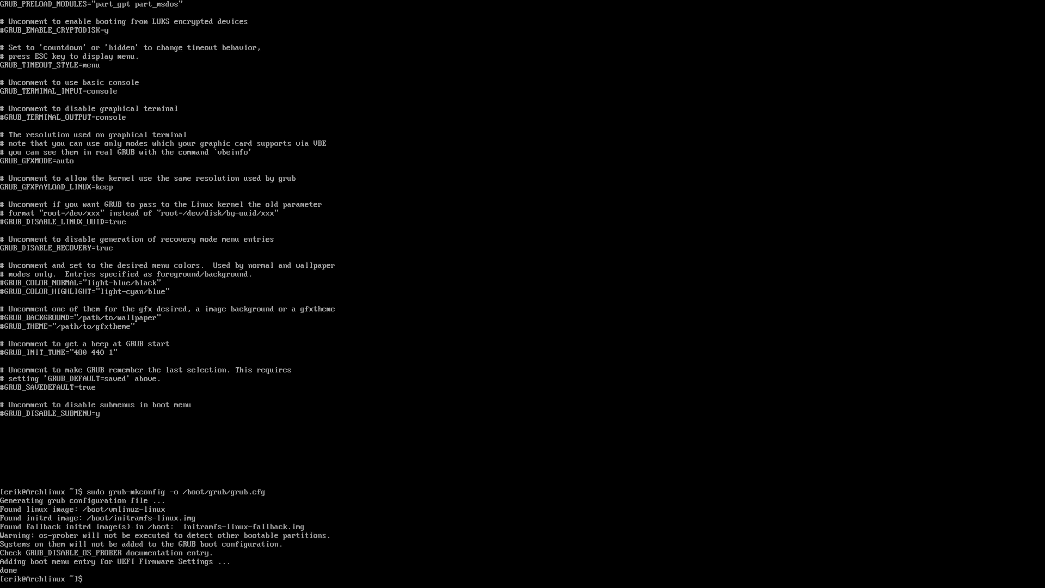
pyautogui.write('sr')
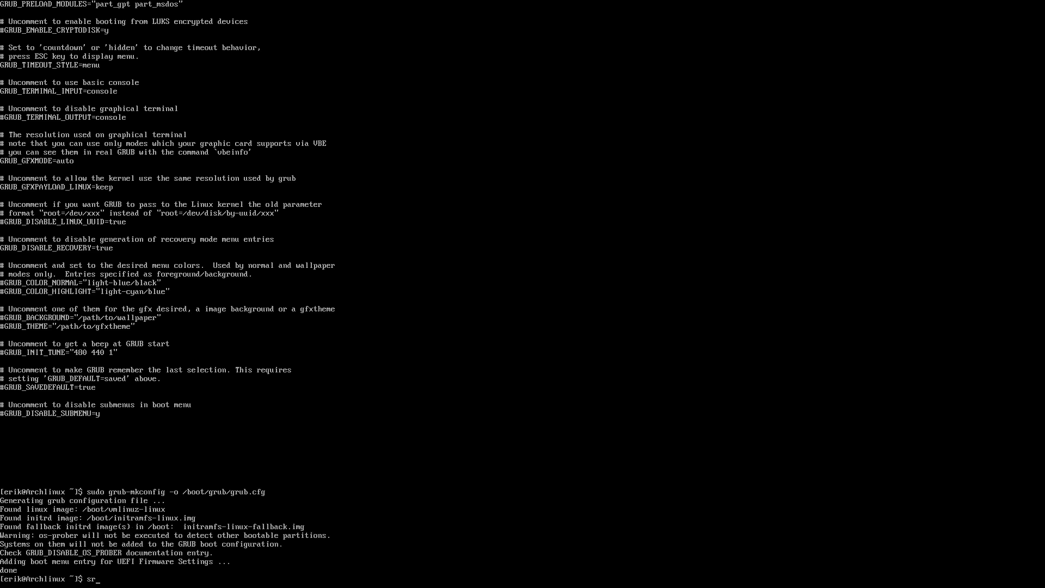
pyautogui.write('sudo r')
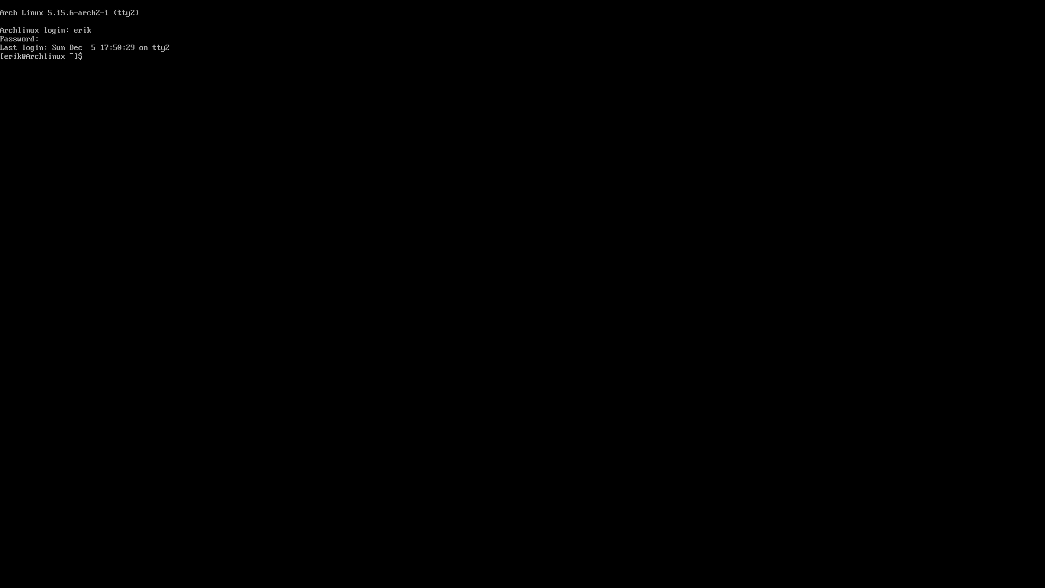
# Create a themes folder in /boot/efi/EFI/refind with sudo mkdir.
pyautogui.write('cd')
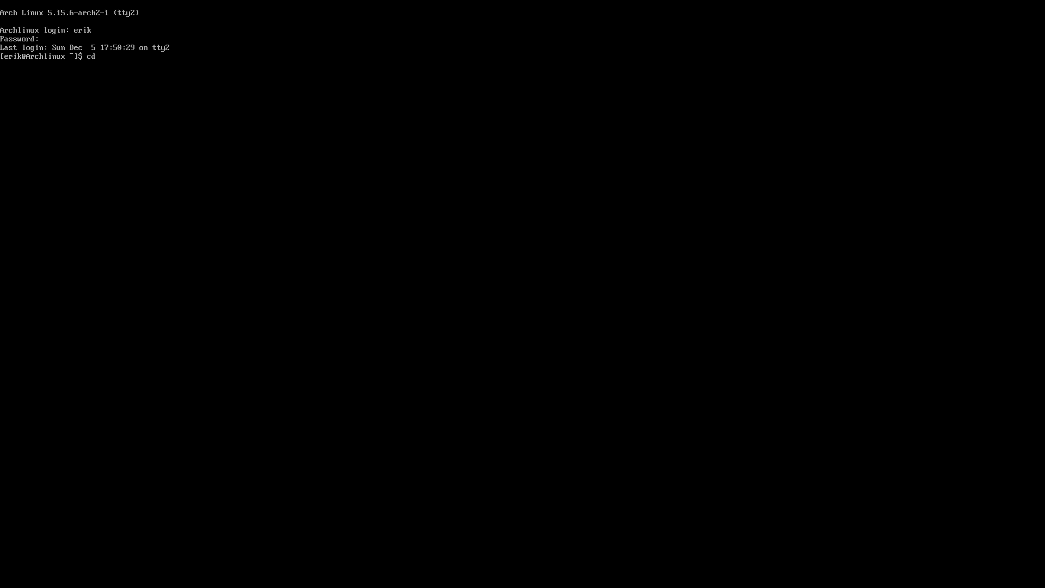
pyautogui.write('/boot/')
pyautogui.write('ls')
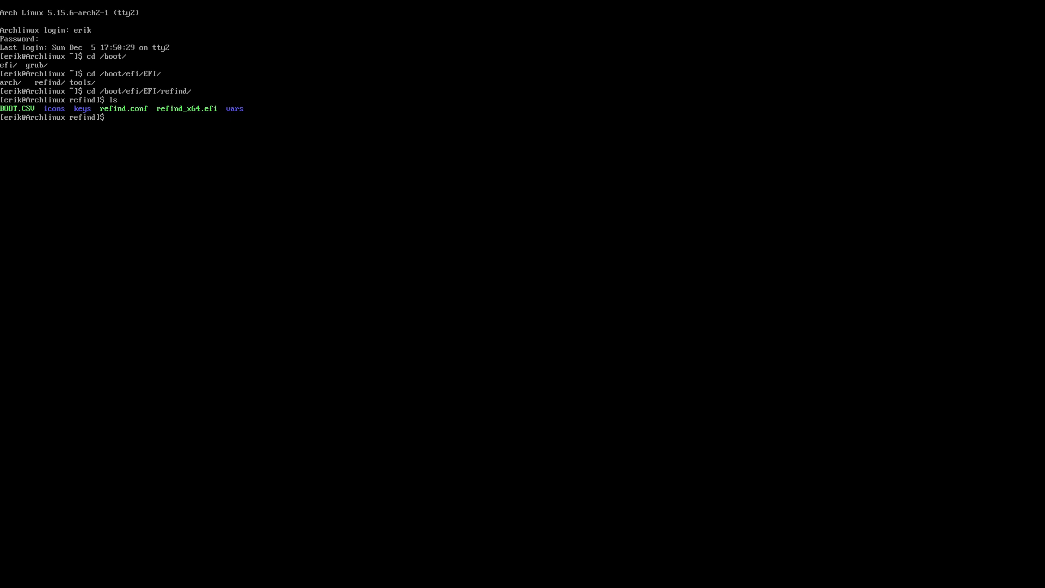
pyautogui.write('mkdir theme')
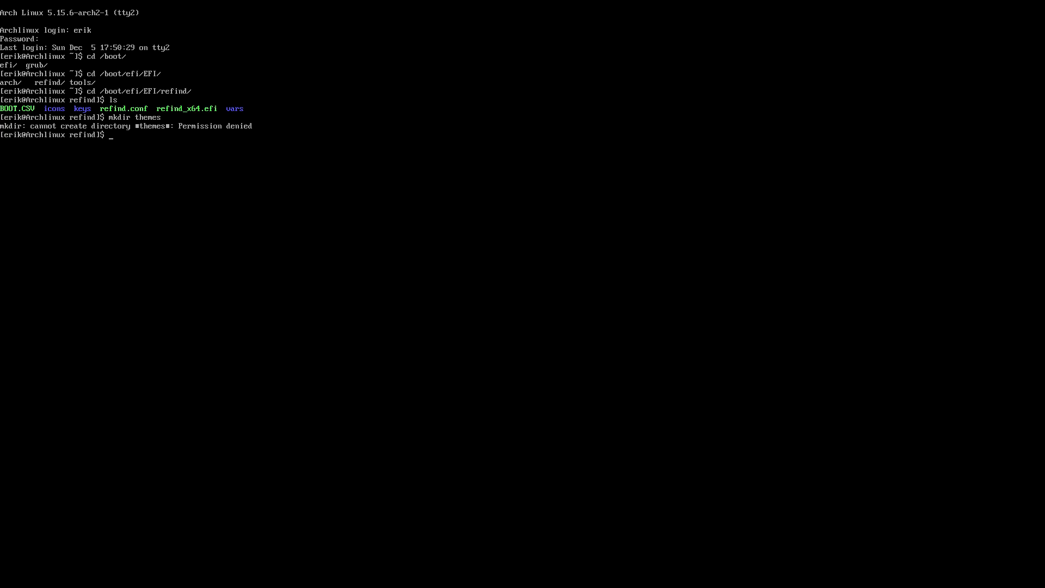
pyautogui.write('sudo mkdir theme')
pyautogui.write('g')
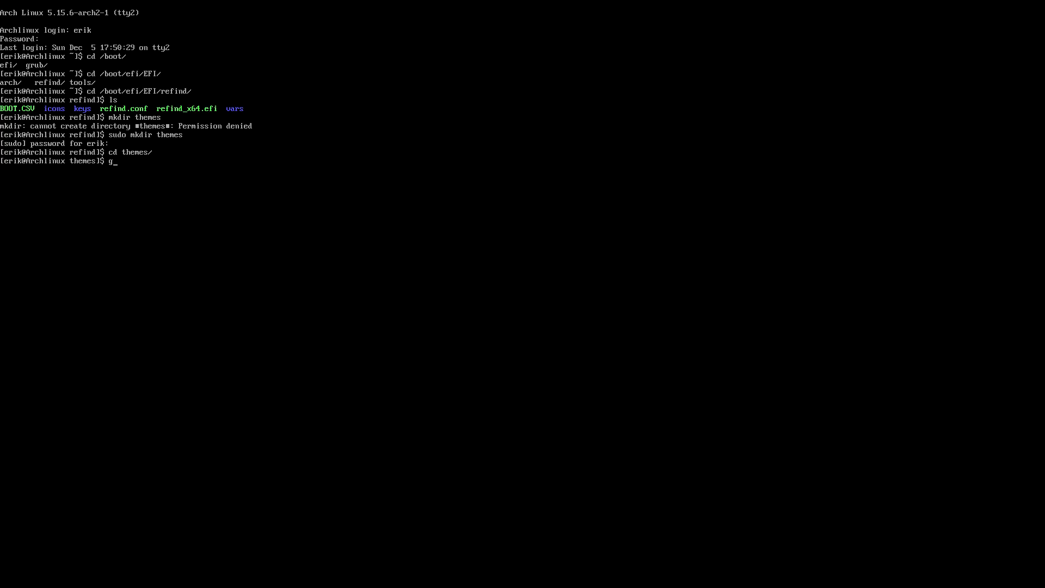
# Install git with pacman and clone github.com/erikdubois/ursamajor-rEFInd into themes.
pyautogui.write('sudo pacman -S git')
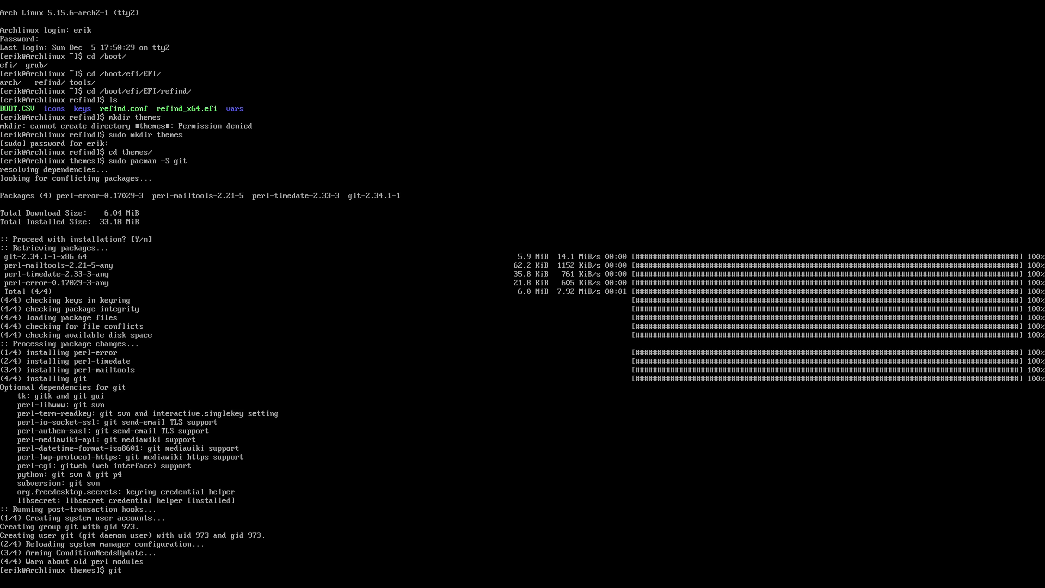
pyautogui.write('cle')
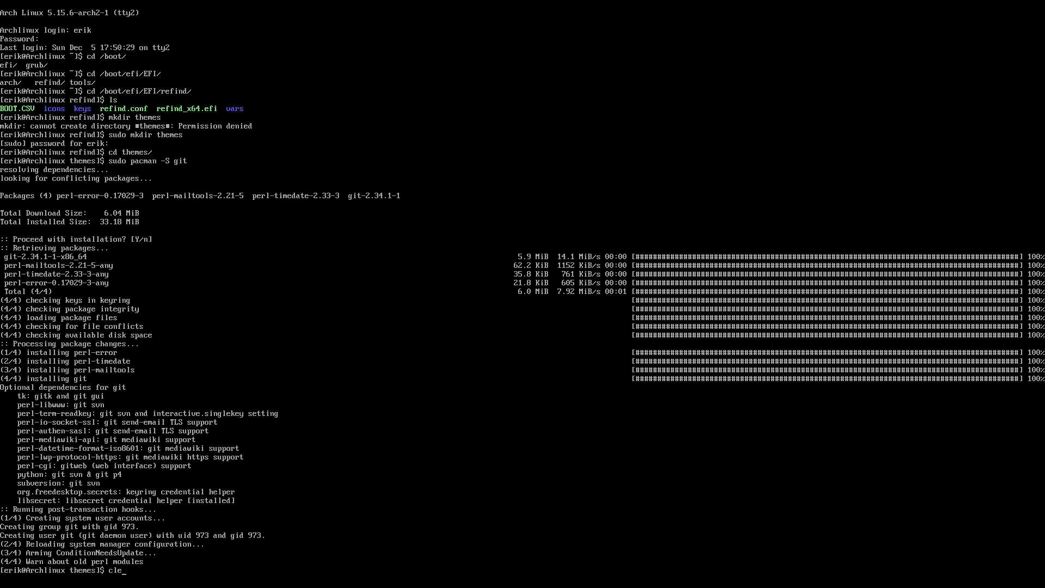
pyautogui.write('git clone https://githu')
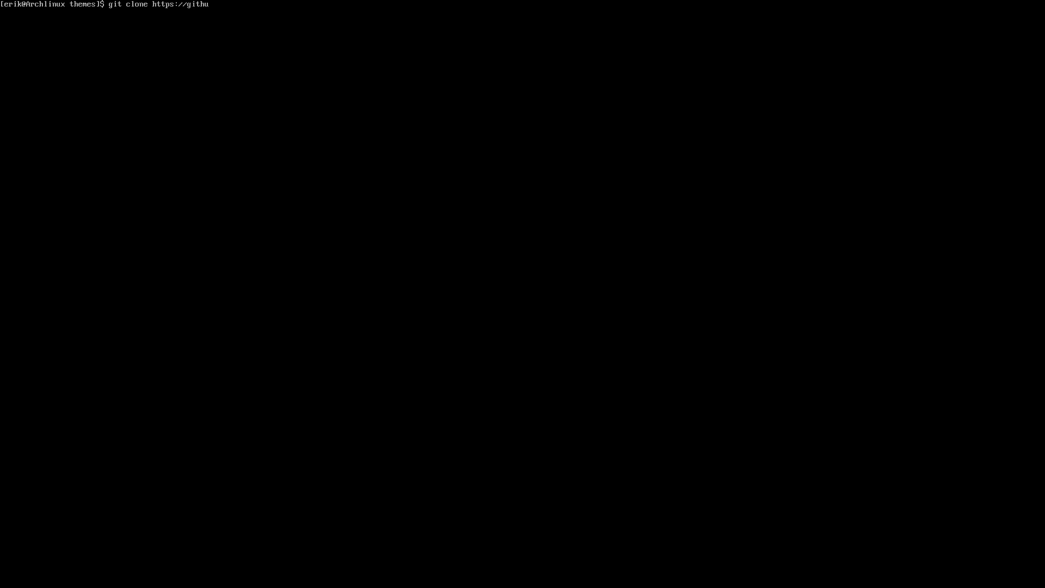
pyautogui.write('b.com/erikdubois/ursama.jor')
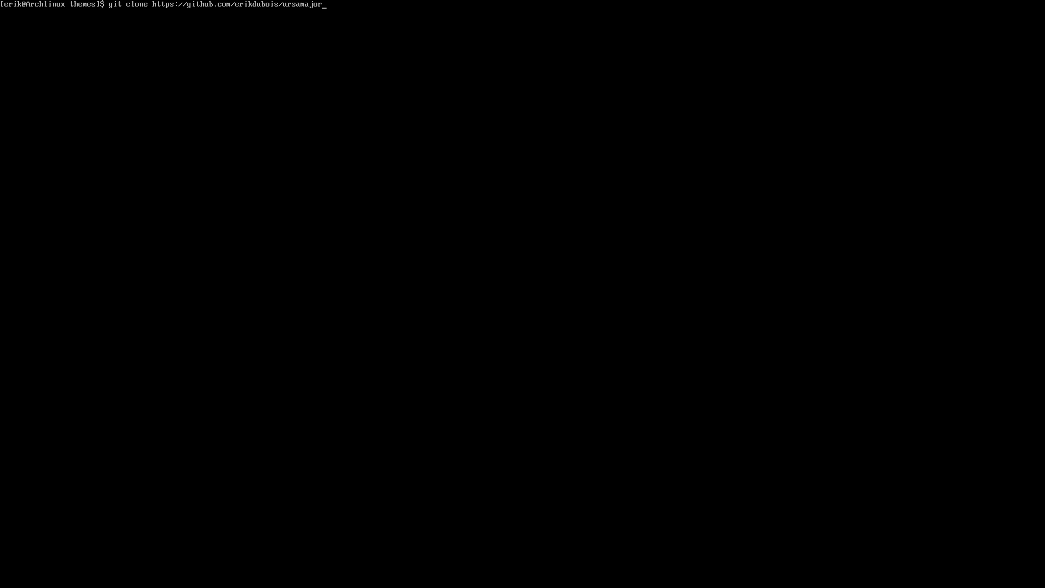
pyautogui.write('-R')
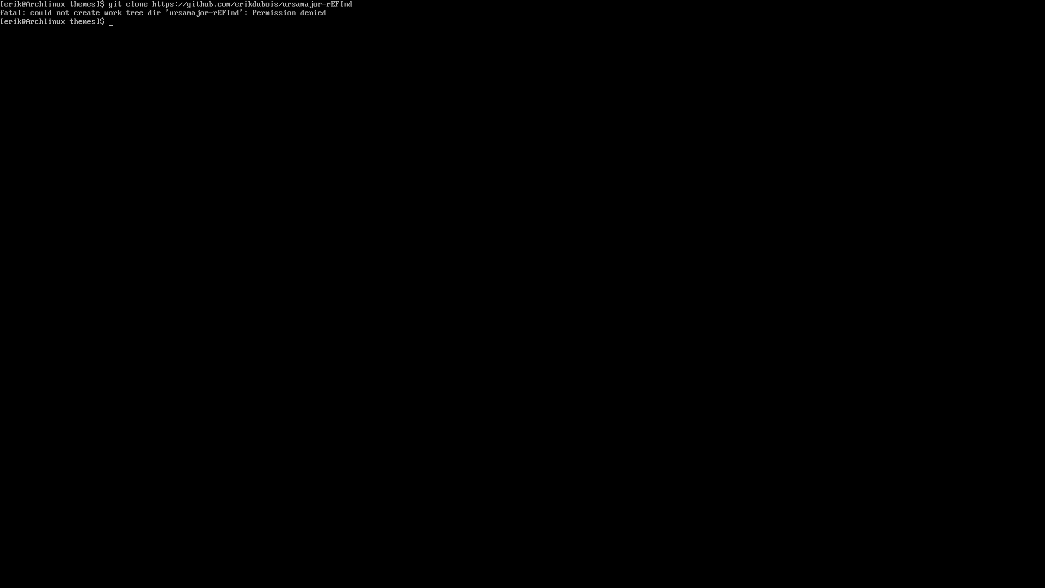
pyautogui.write('git clone https://github.com/erikdubois/ursamajor-rEFInd')
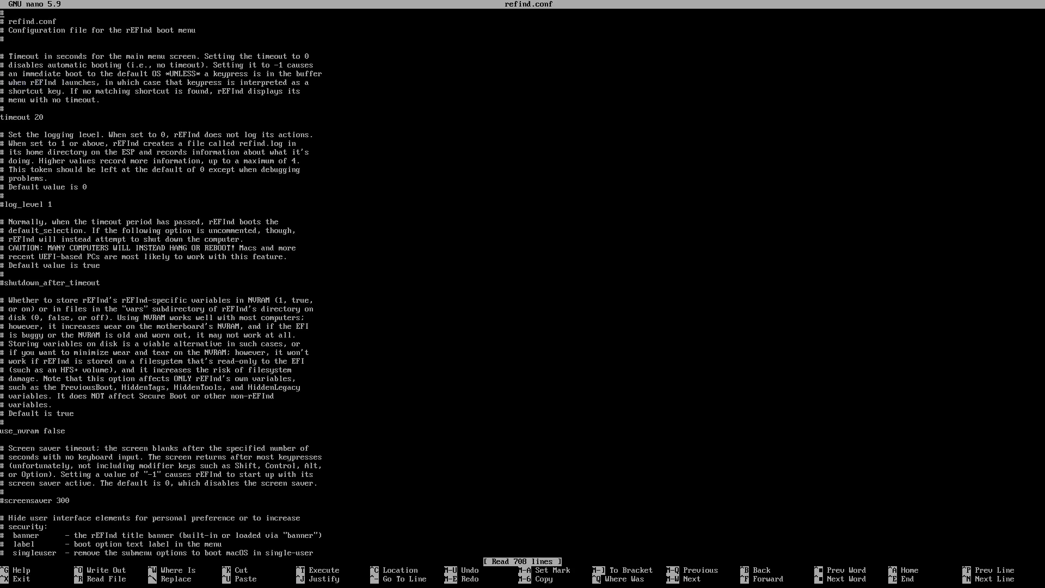
# Append 'include themes/ursamajor-rEFInd/theme.conf' to the end of refind.conf and save.
pyautogui.scroll(-3)
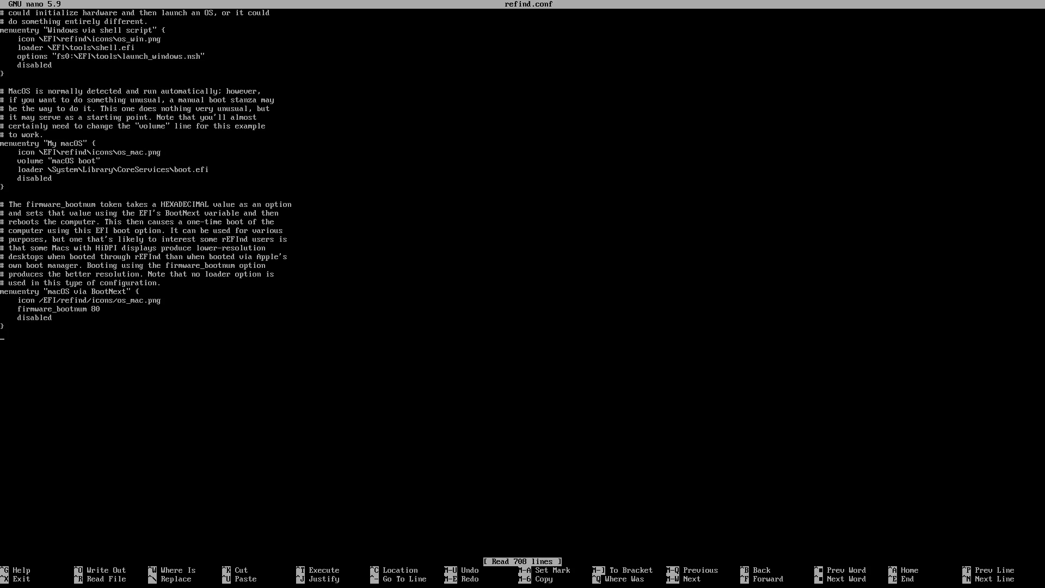
pyautogui.write('include theme')
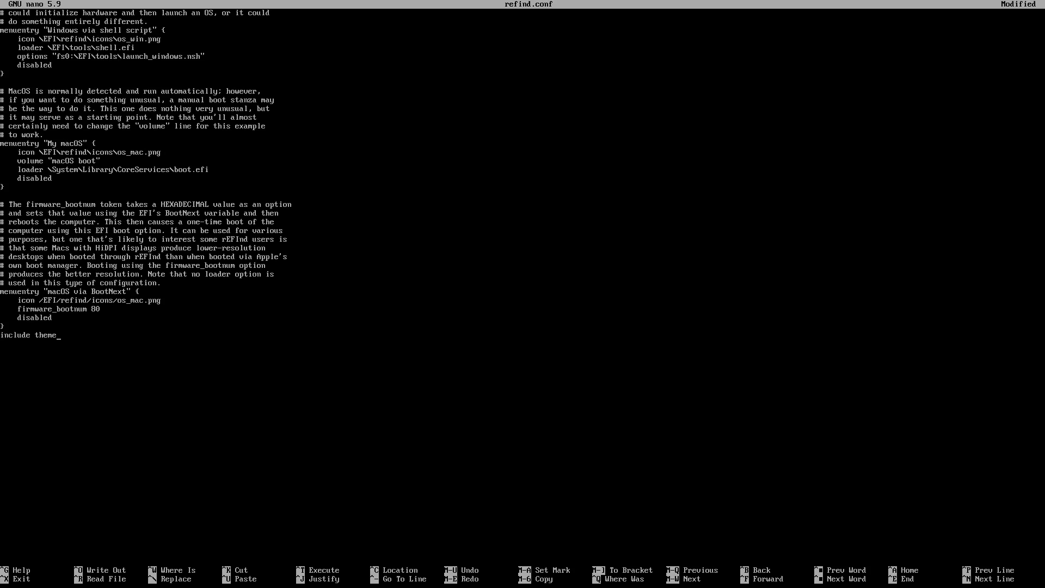
pyautogui.write('s/ursa')
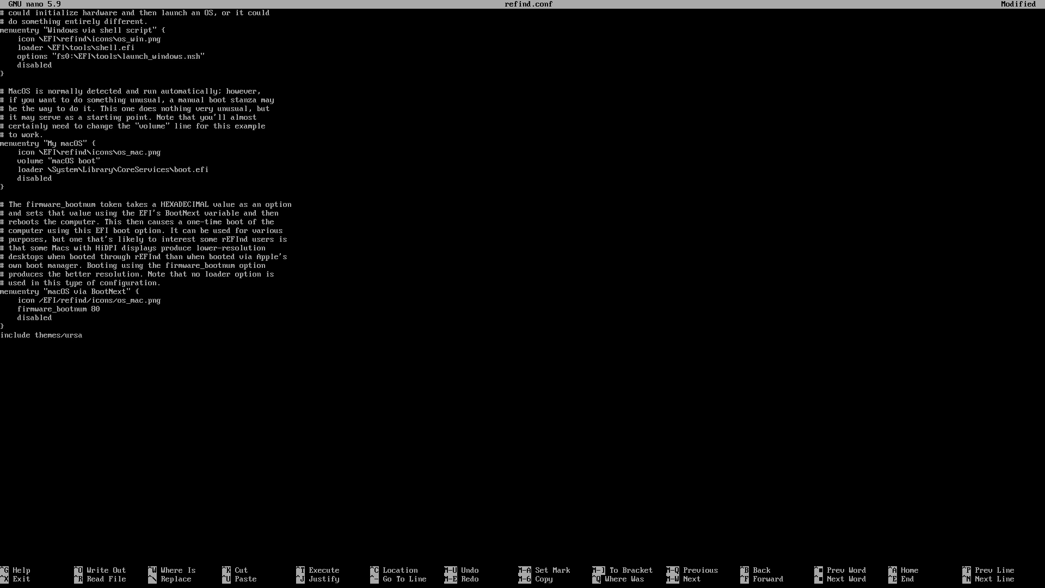
pyautogui.write('majo')
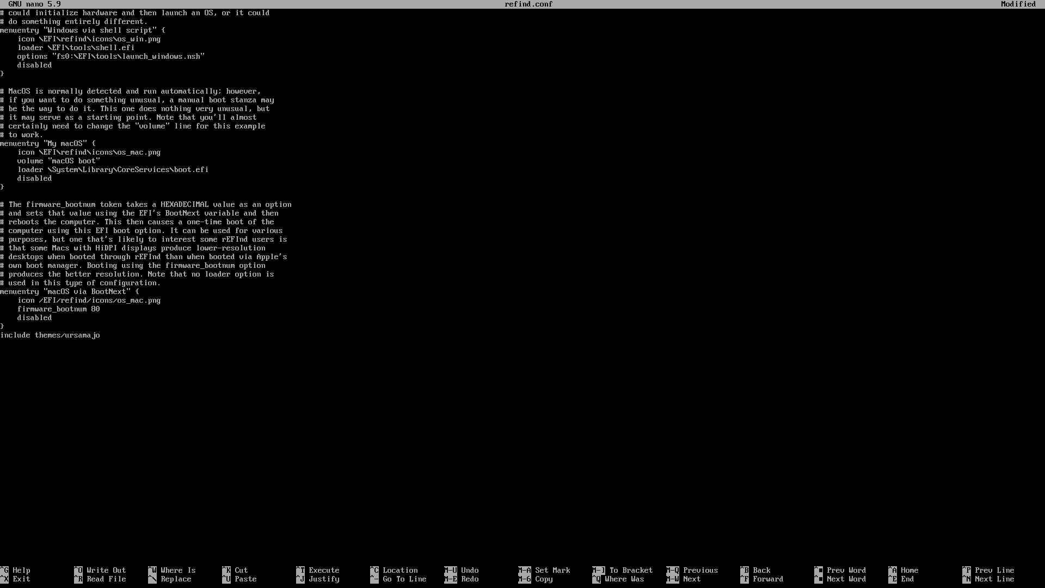
pyautogui.write('r')
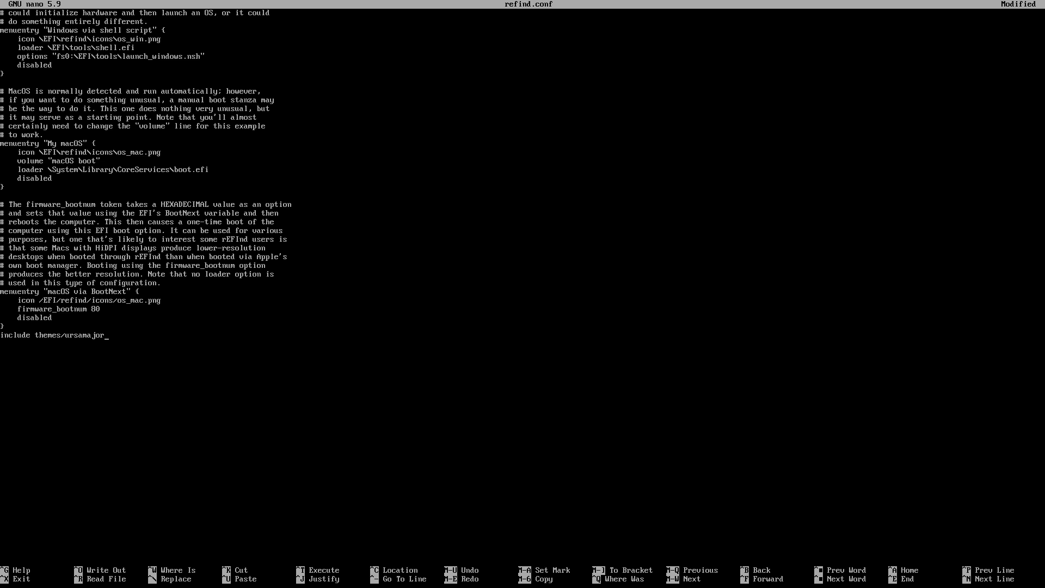
pyautogui.write('-rEFI')
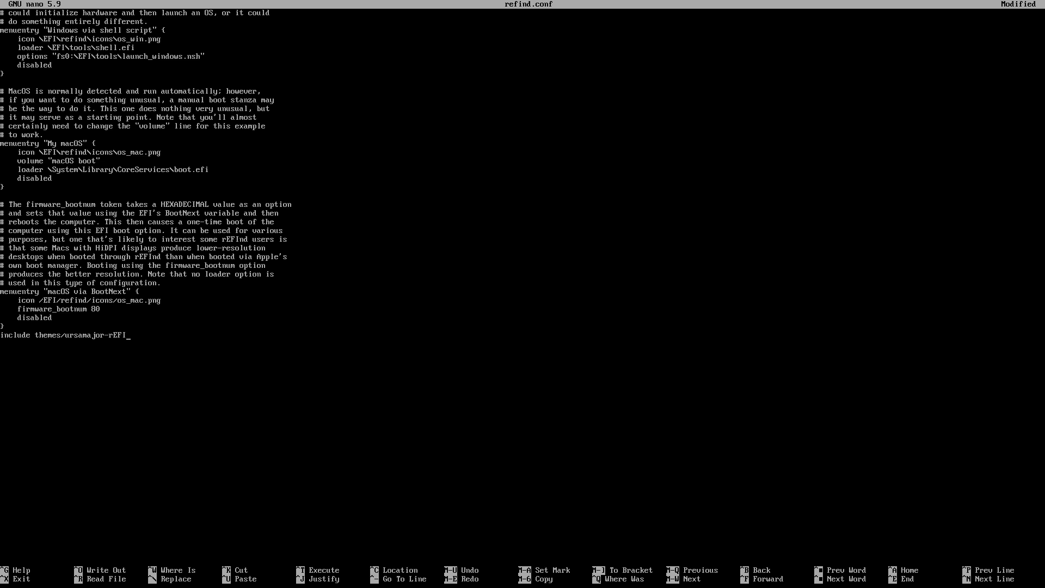
pyautogui.write('nd')
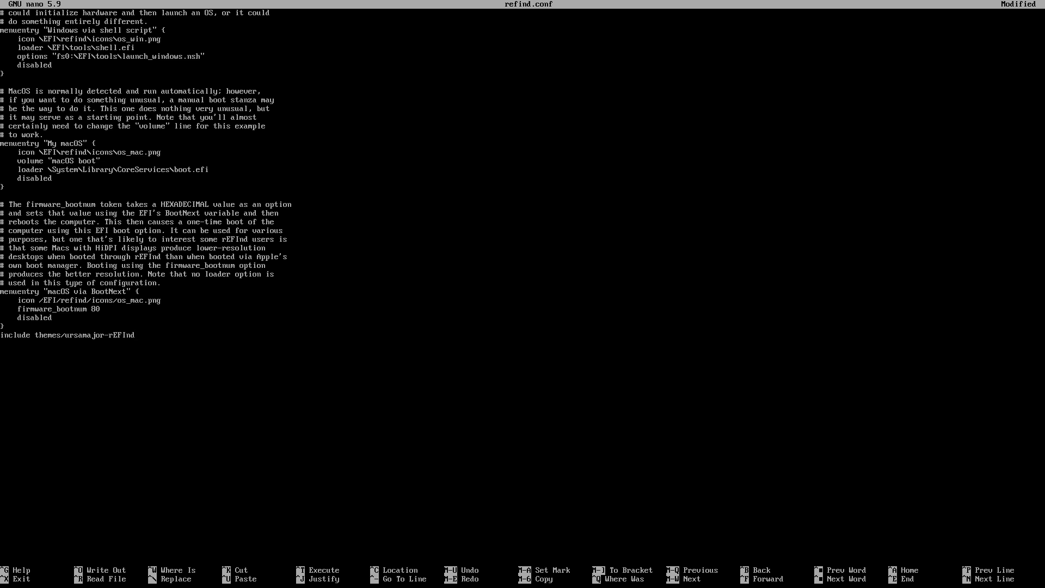
pyautogui.write('/them')
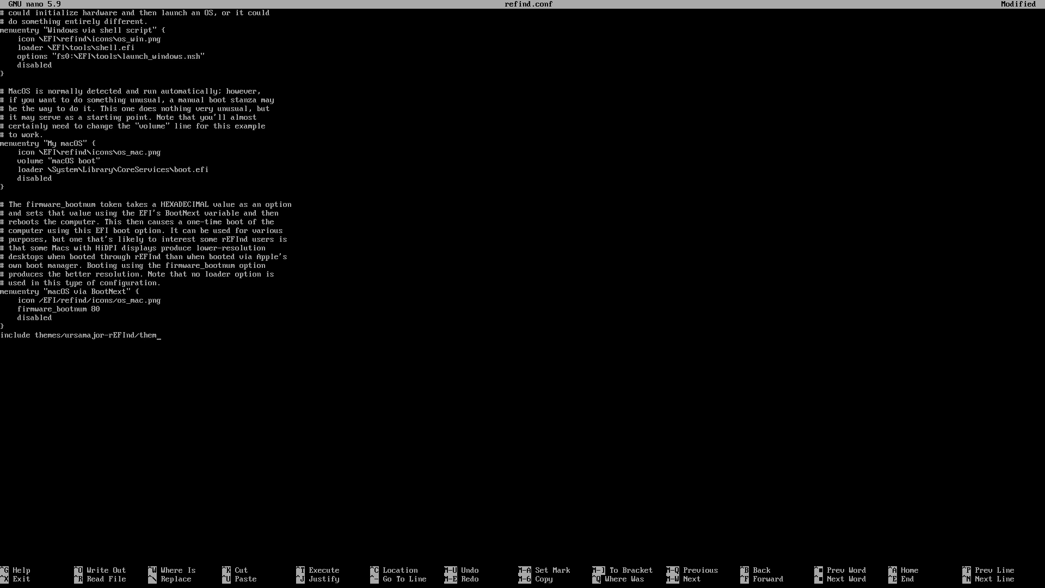
pyautogui.write('e.conf')
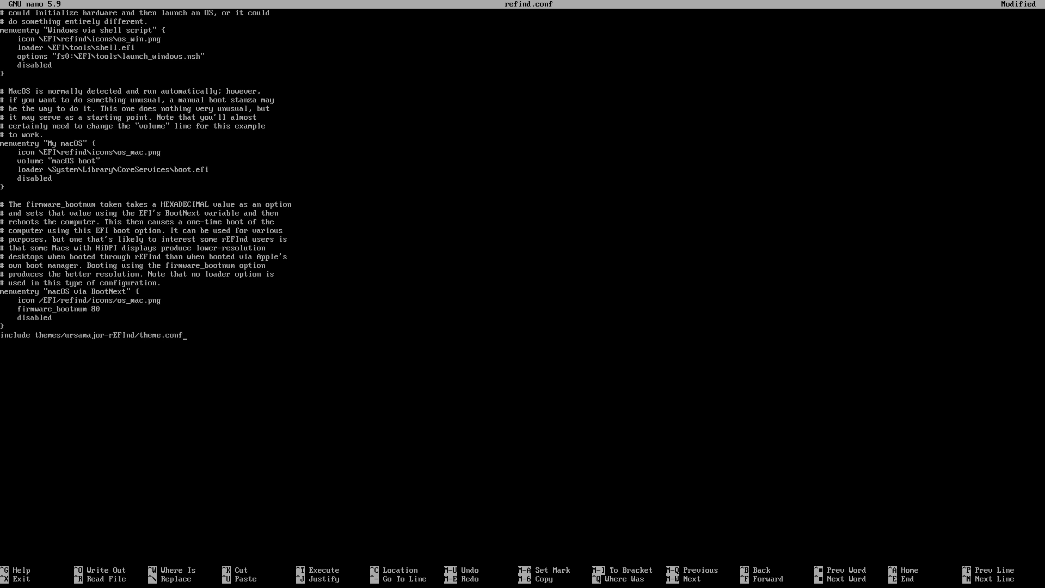
pyautogui.press('ctrl+o')
pyautogui.write('sudo')
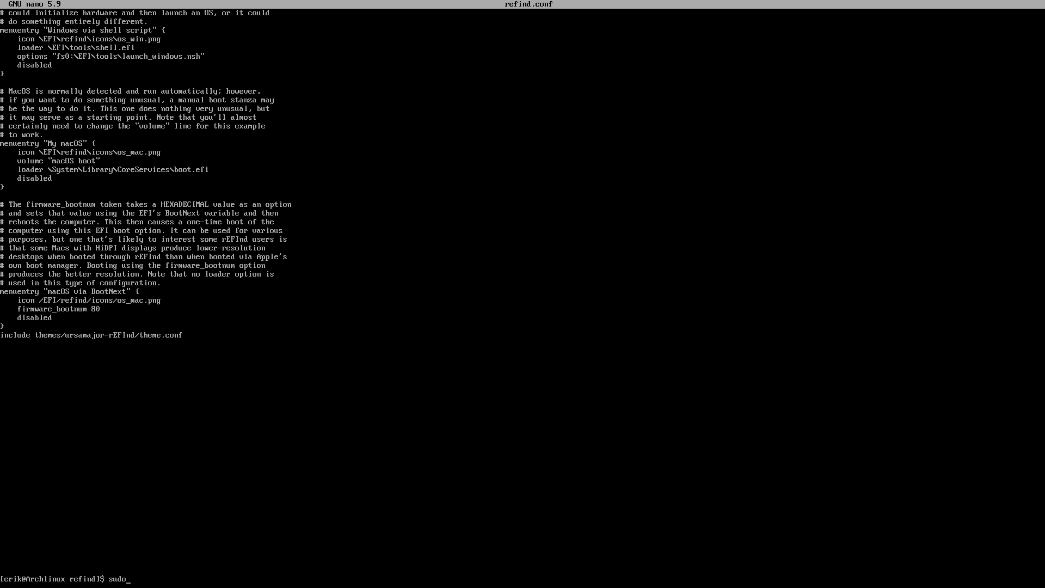
# Reboot the VM to its login screen and open Chromium on the host.
pyautogui.write('reboot')
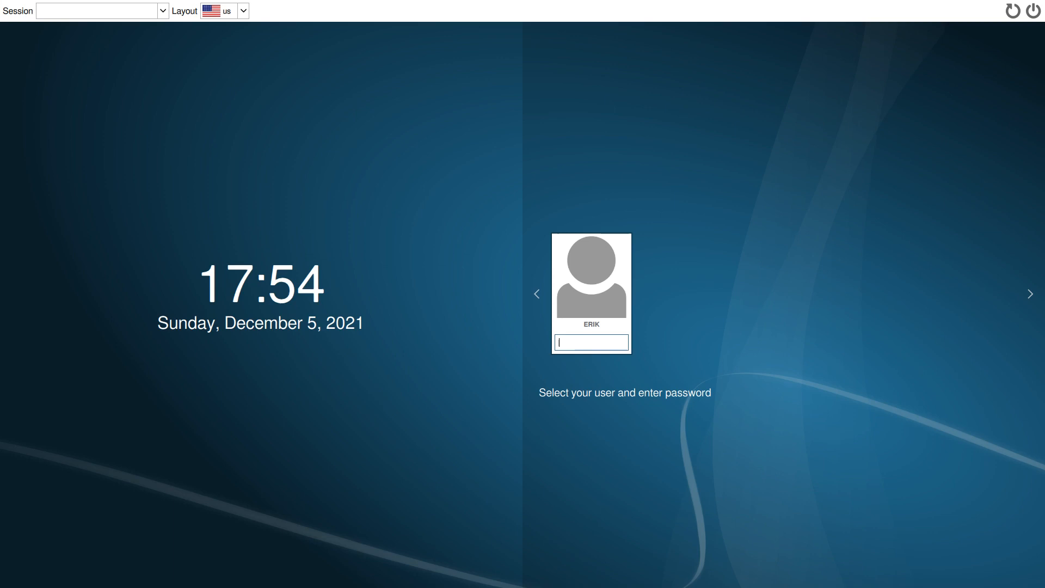
pyautogui.moveTo(947, 269)
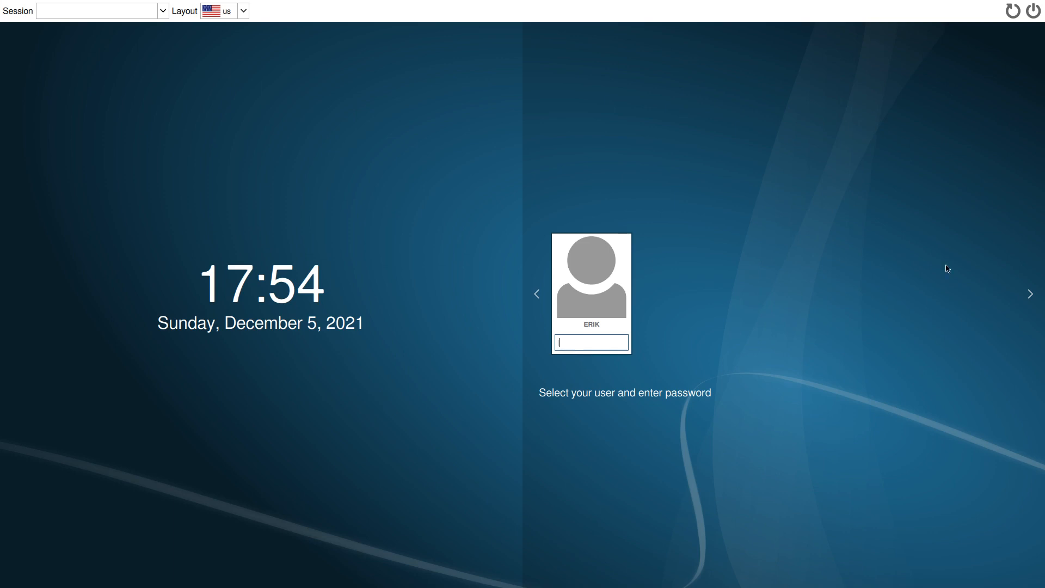
pyautogui.moveTo(148, 99)
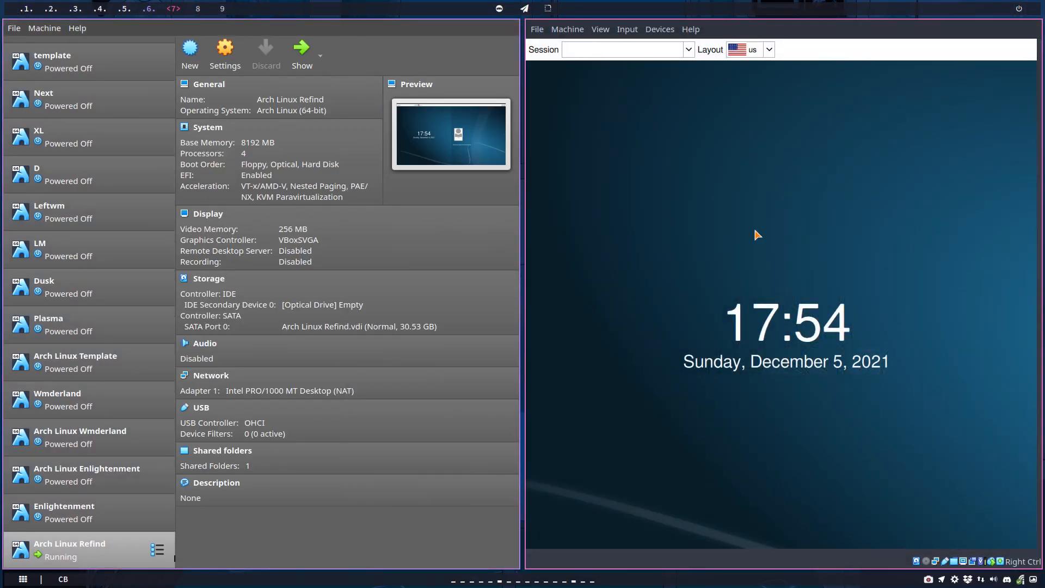
pyautogui.click(537, 29)
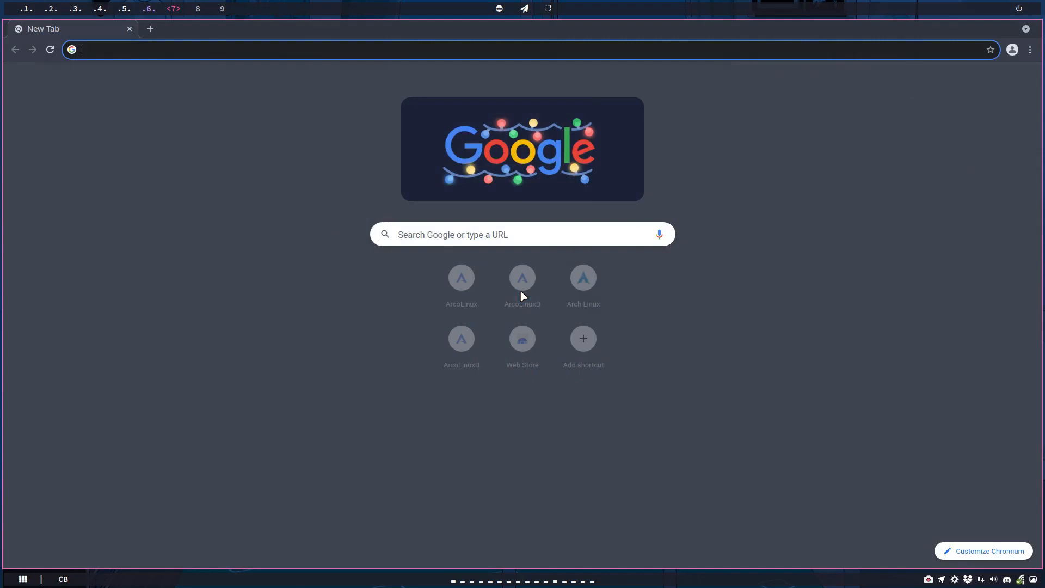
# Load github.com/erikdubois/ursamajor-rEFInd and scroll through its README.
pyautogui.write('https://github.com/erikdubois/ursamajor-rEFInd')
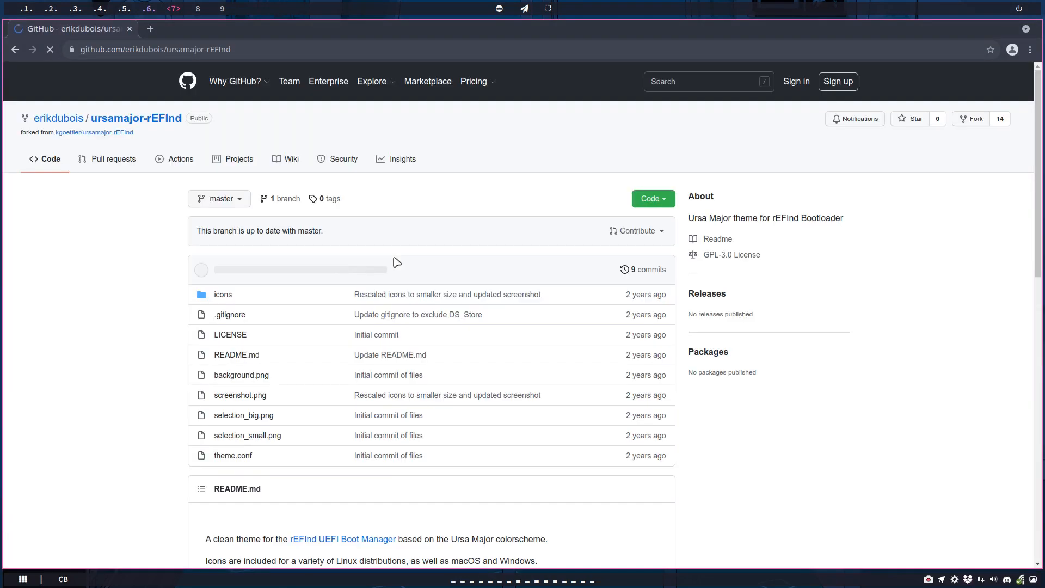
pyautogui.scroll(-3)
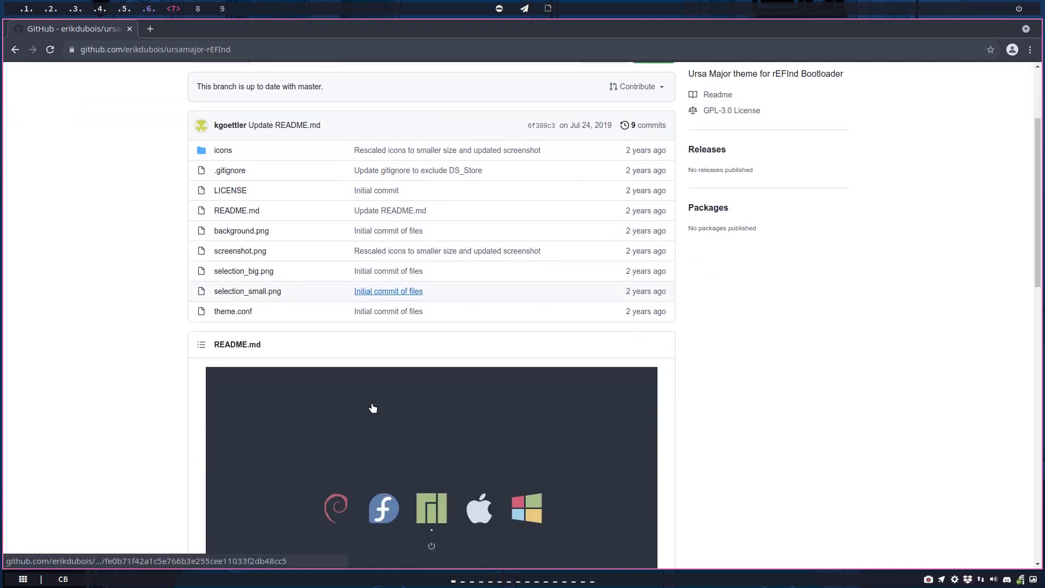
pyautogui.scroll(-3)
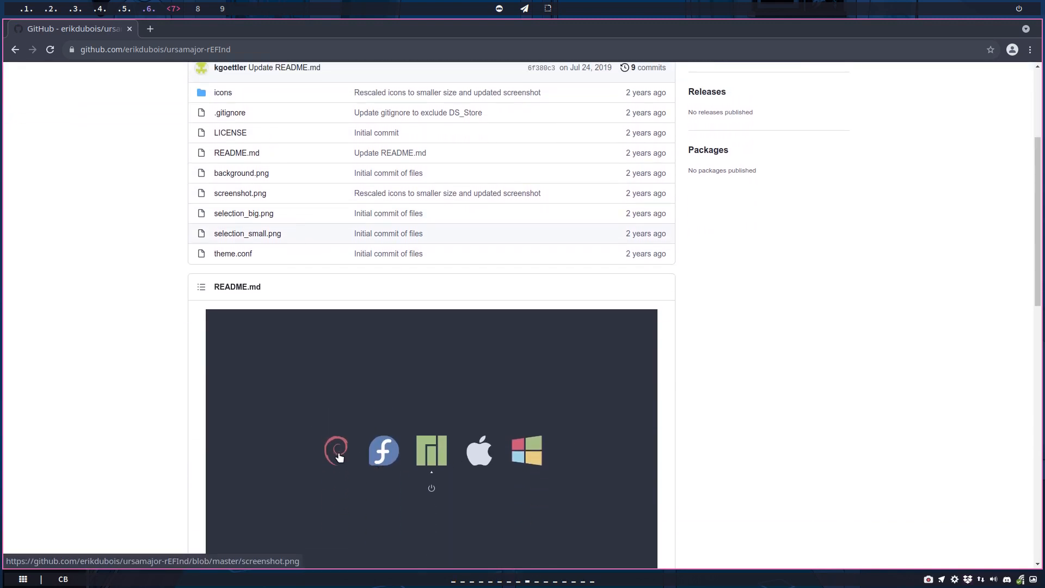
# Browse the ursamajor-rEFInd icons folder and scroll through its contents.
pyautogui.click(222, 92)
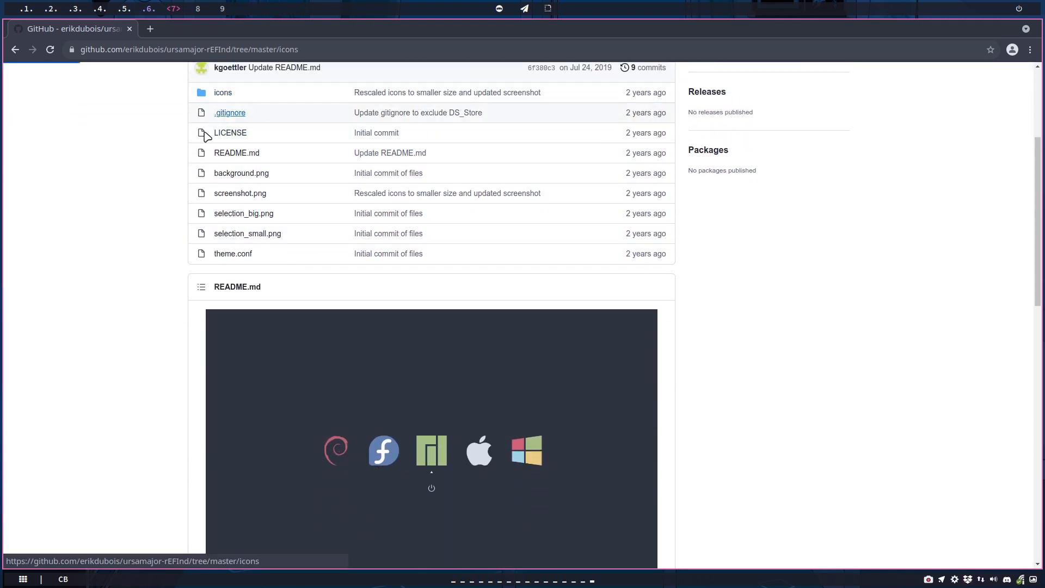
pyautogui.click(223, 92)
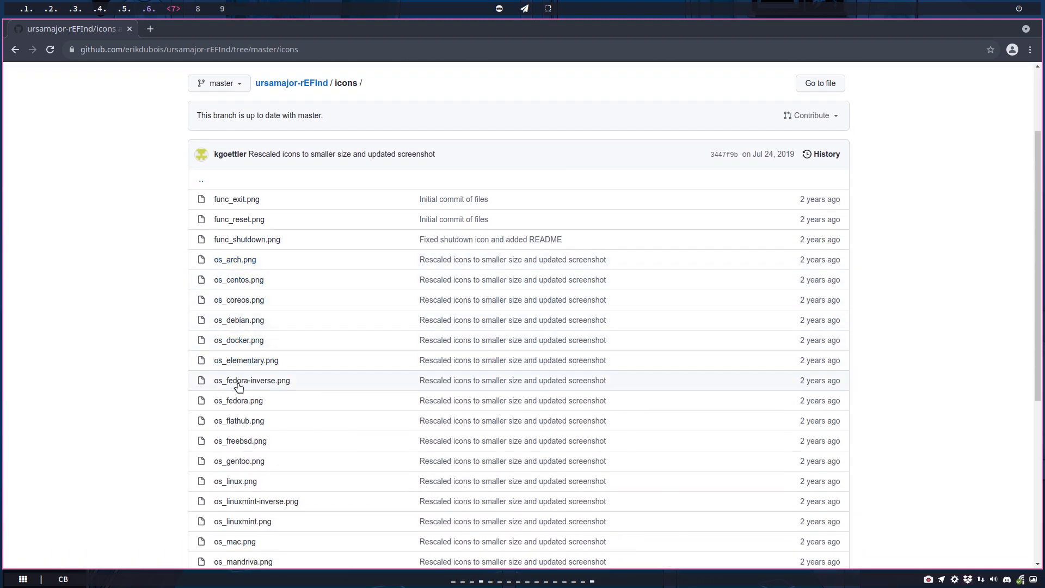
pyautogui.scroll(-3)
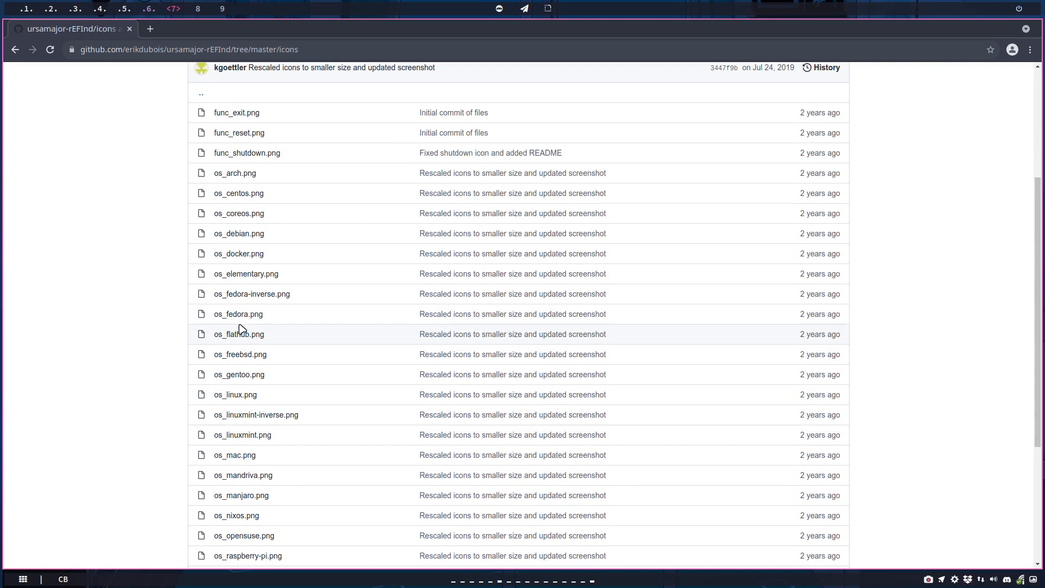
pyautogui.scroll(-3)
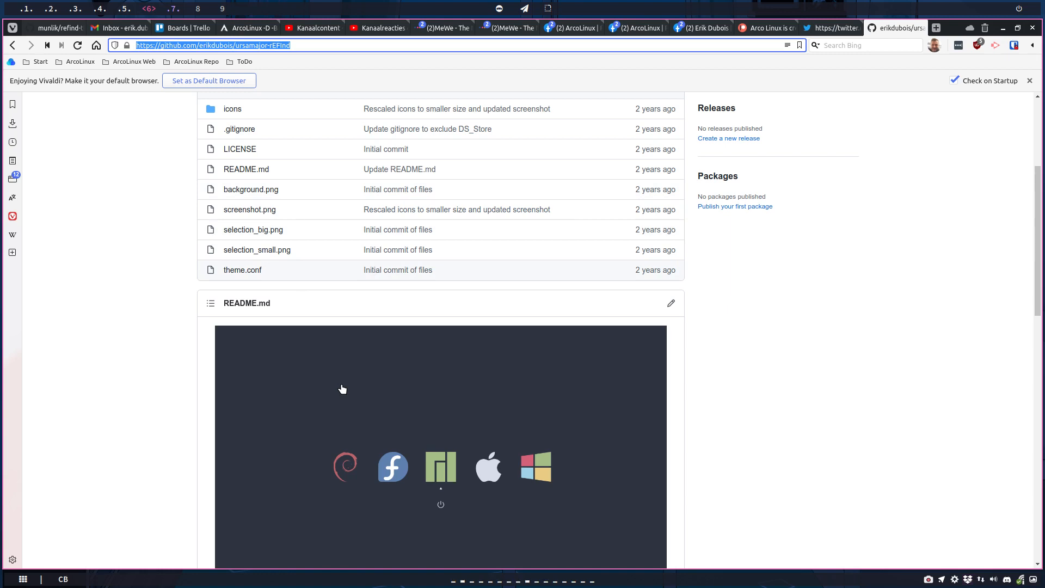
# Filter the owner's repositories by 'refind' and open refind-theme-regular.
pyautogui.scroll(-3)
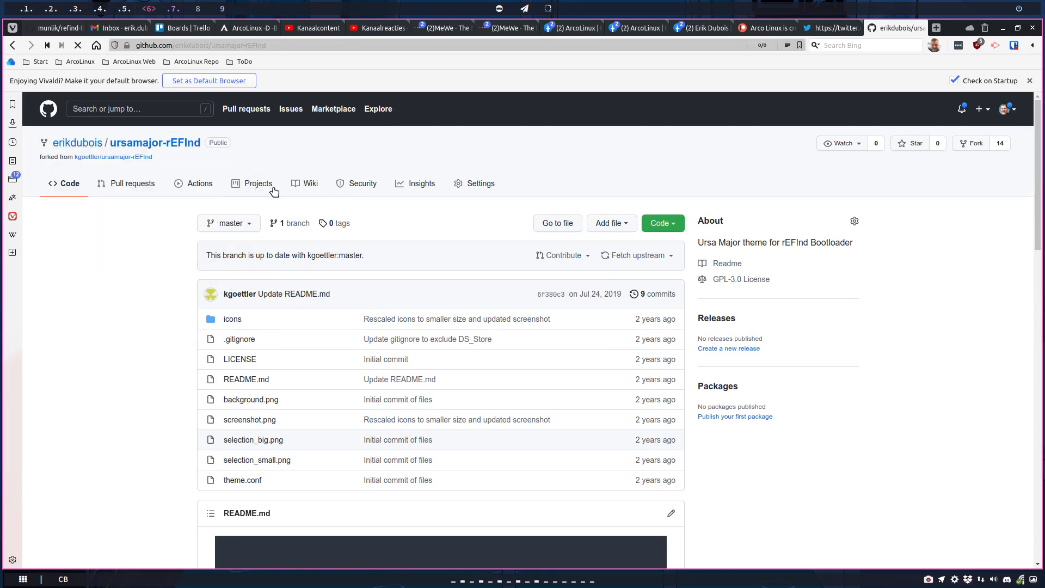
pyautogui.click(77, 142)
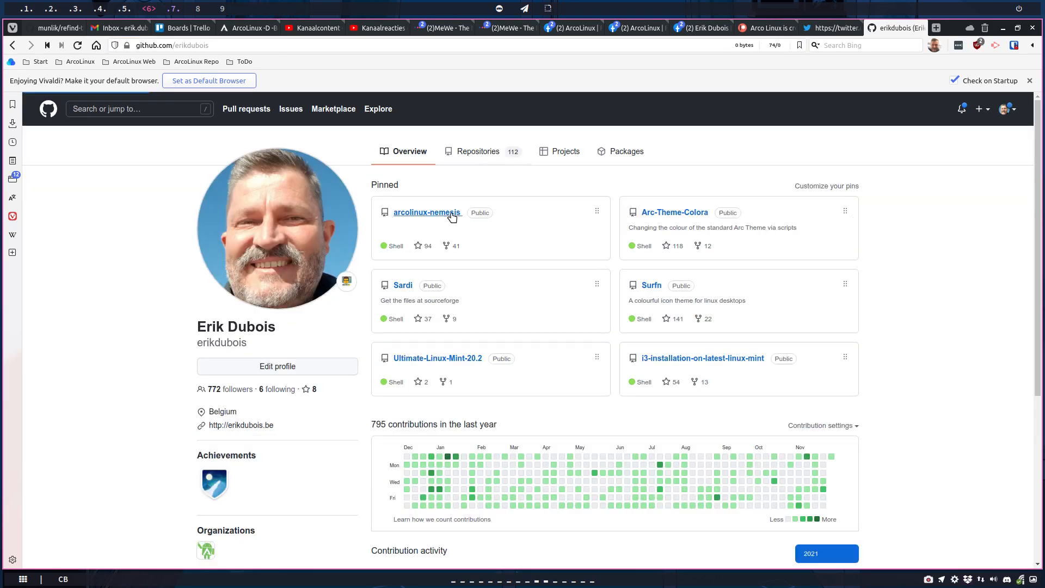
pyautogui.click(478, 151)
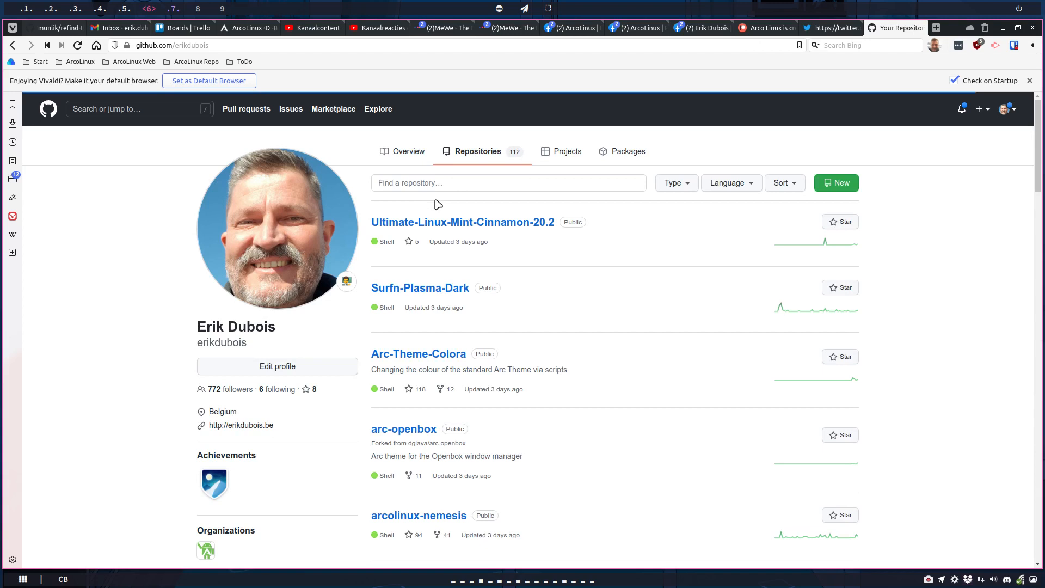
pyautogui.write('refind')
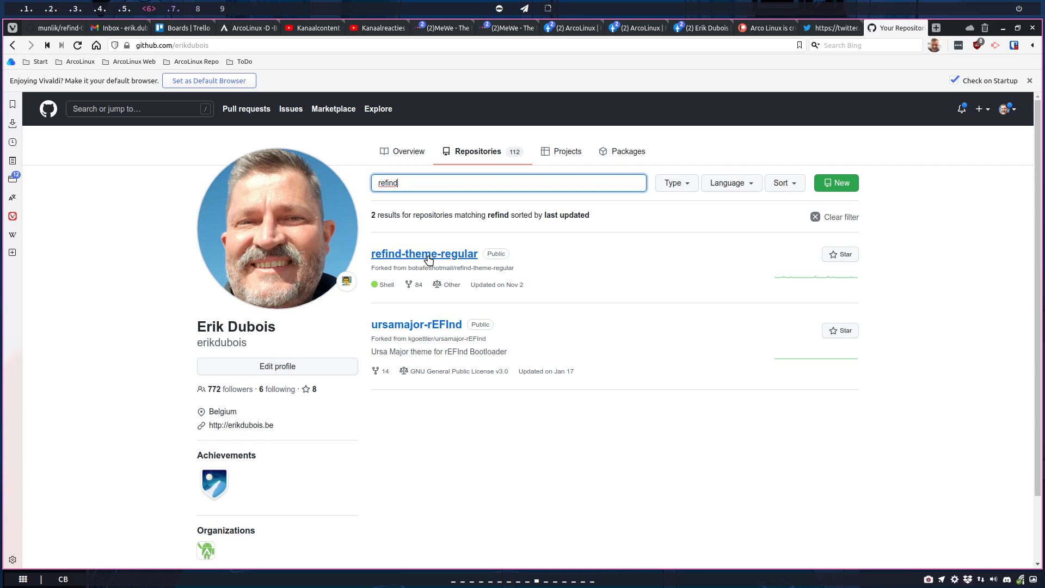
pyautogui.click(424, 253)
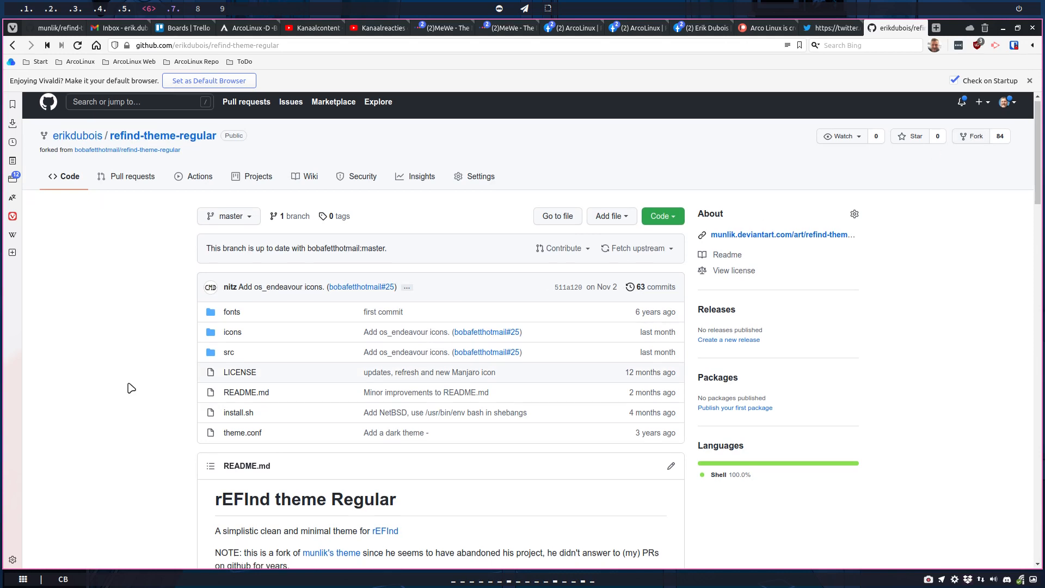
# Scroll the README past the light and dark previews to the Quick and Manual installation sections.
pyautogui.scroll(-3)
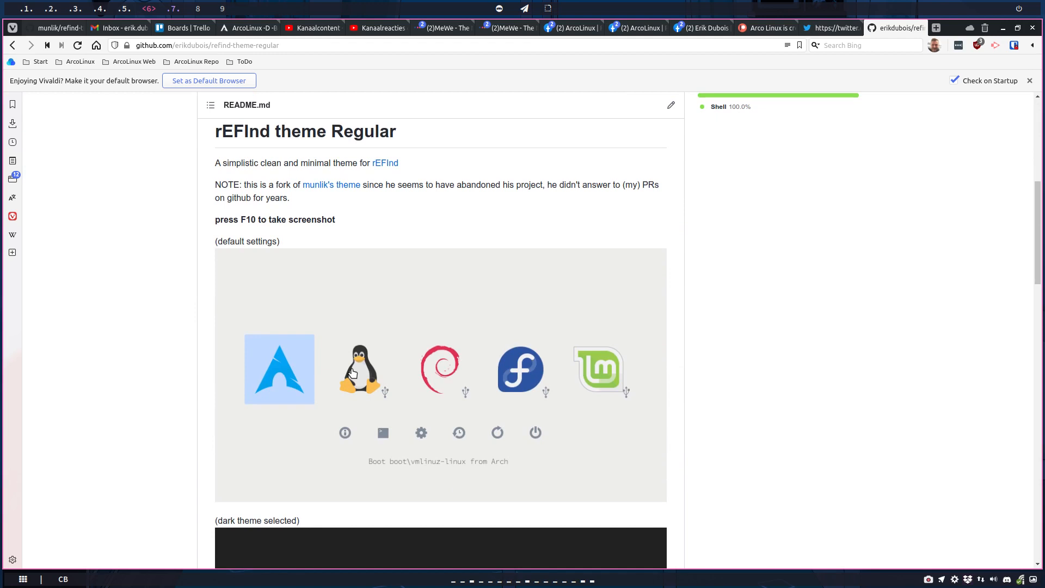
pyautogui.scroll(-3)
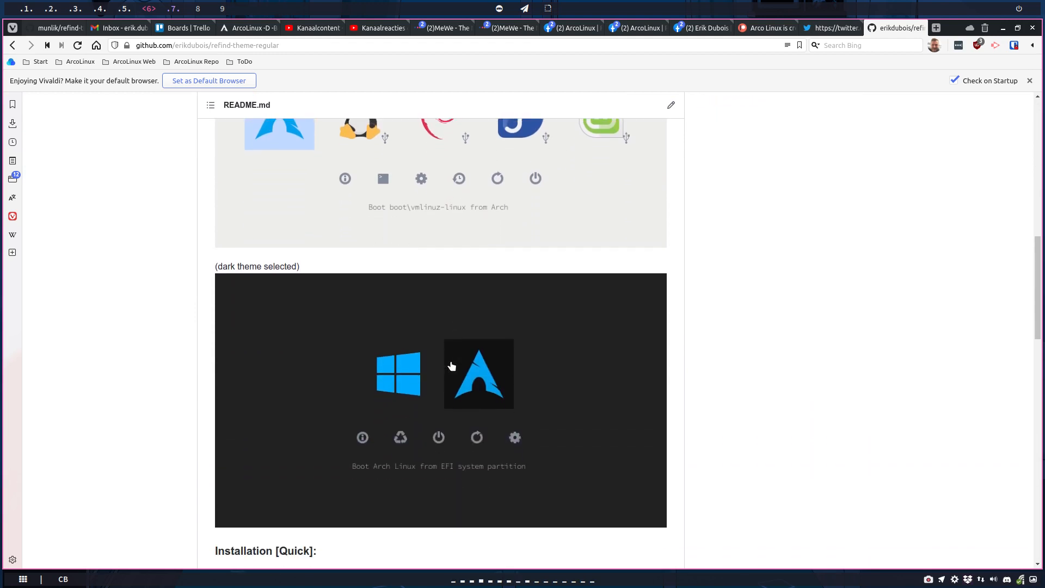
pyautogui.scroll(-3)
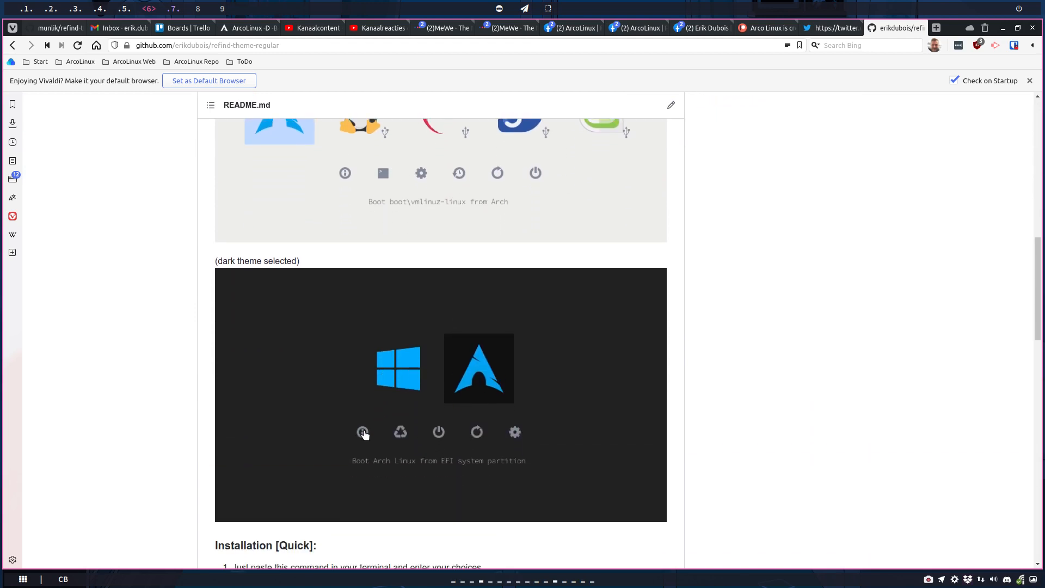
pyautogui.moveTo(512, 434)
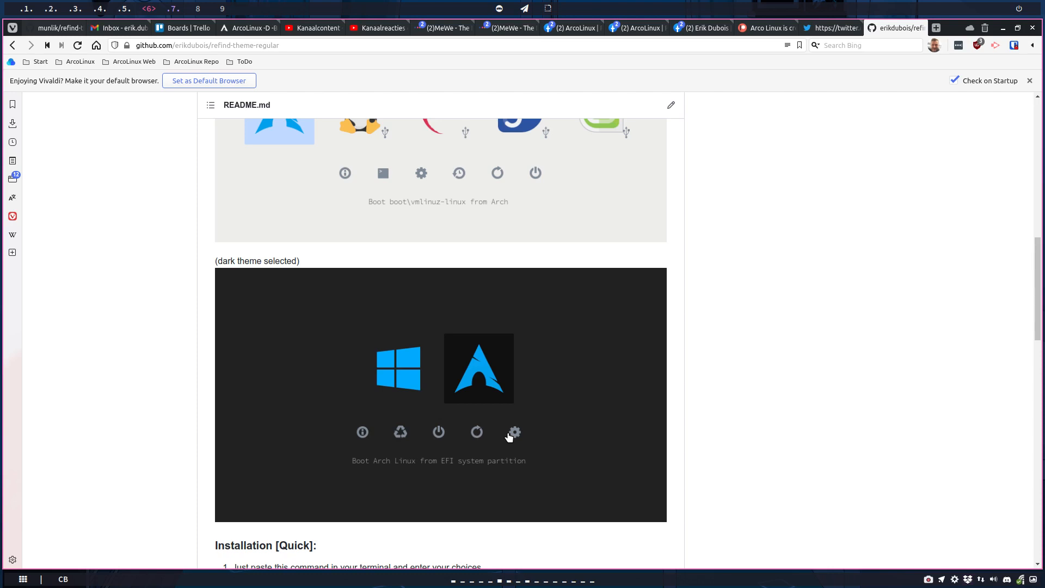
pyautogui.moveTo(455, 469)
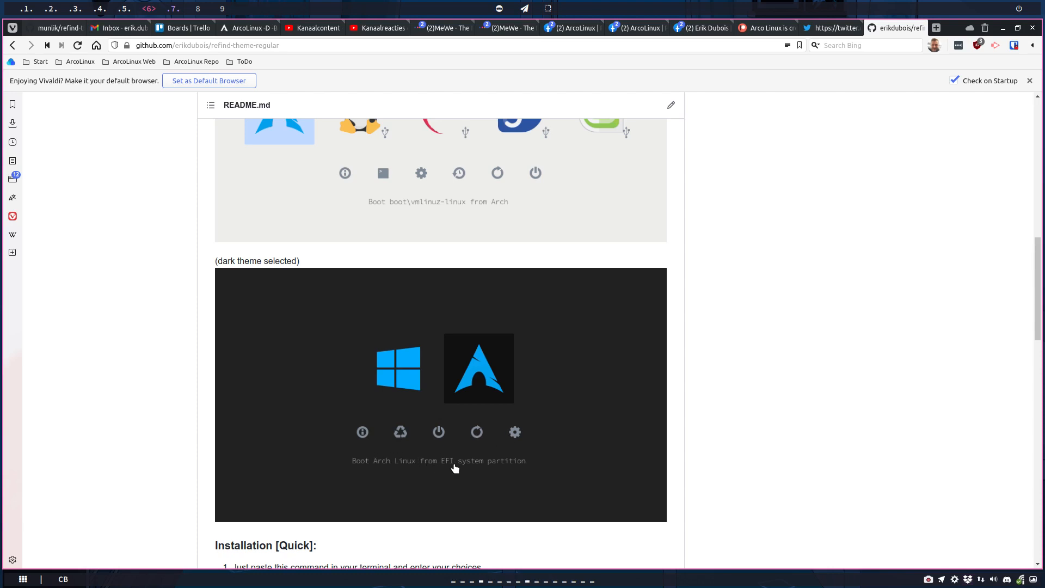
pyautogui.moveTo(455, 389)
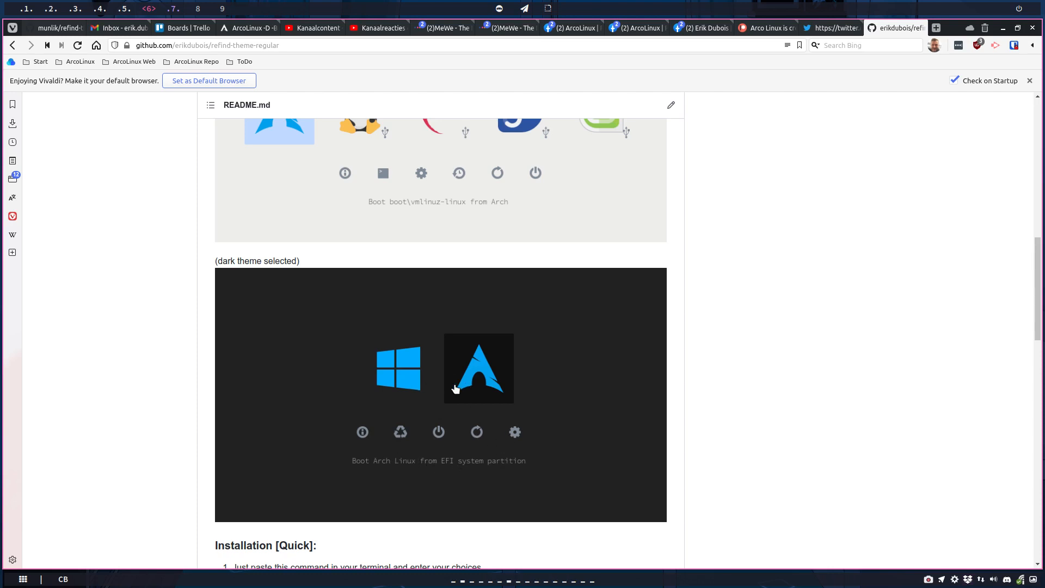
pyautogui.scroll(-3)
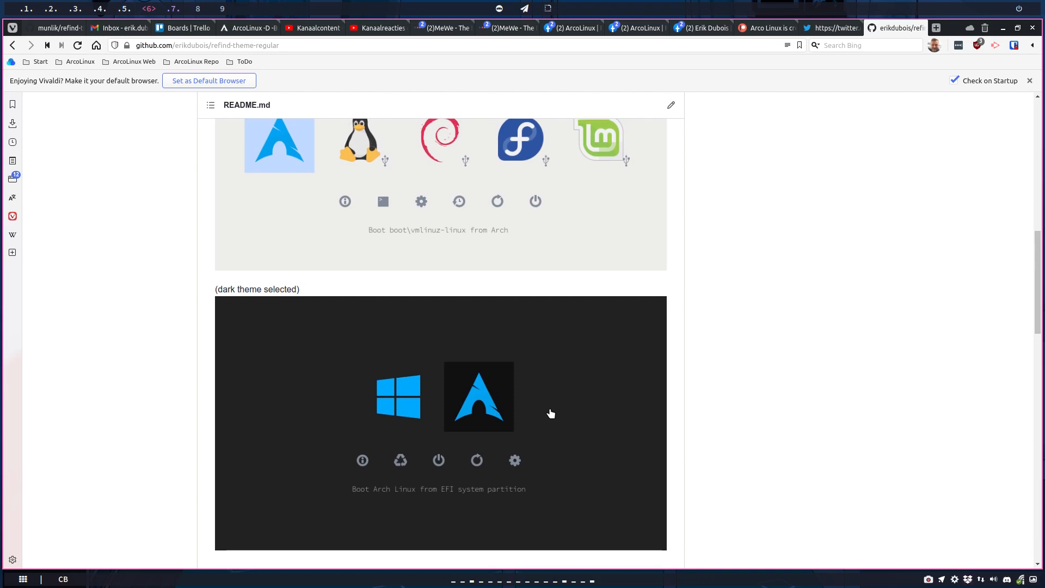
pyautogui.scroll(-3)
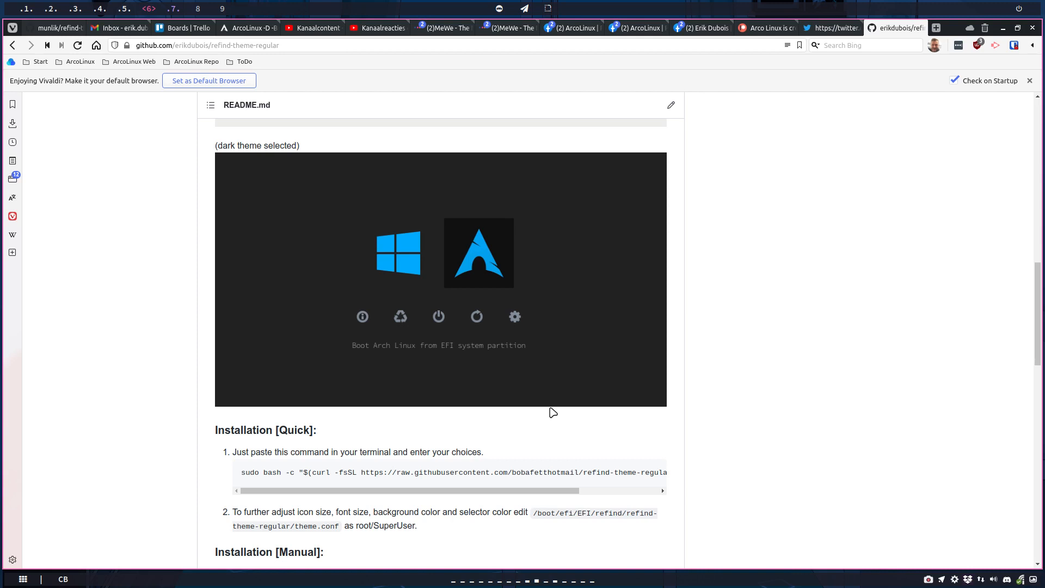
pyautogui.scroll(-3)
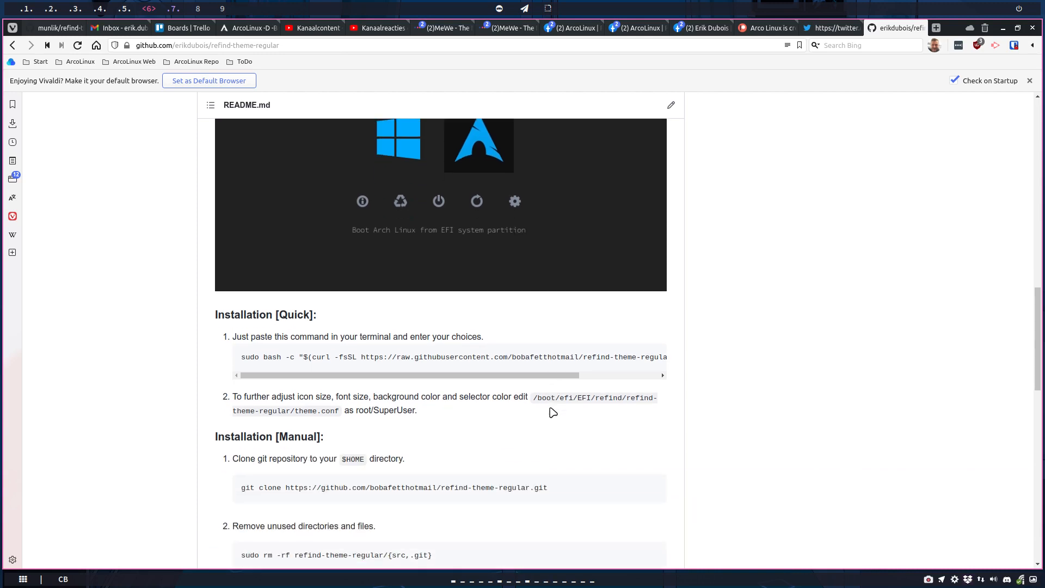
pyautogui.scroll(-3)
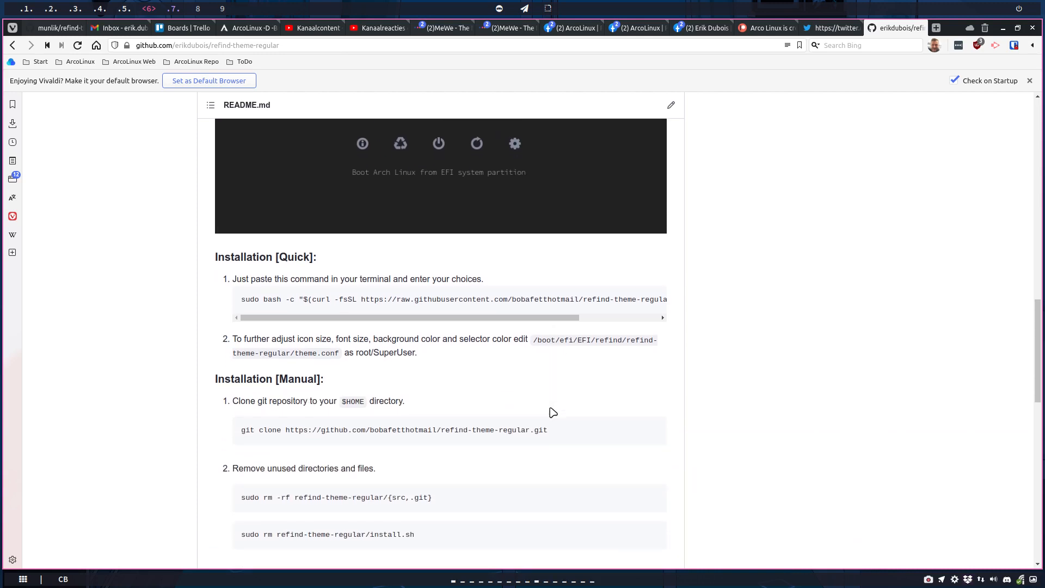